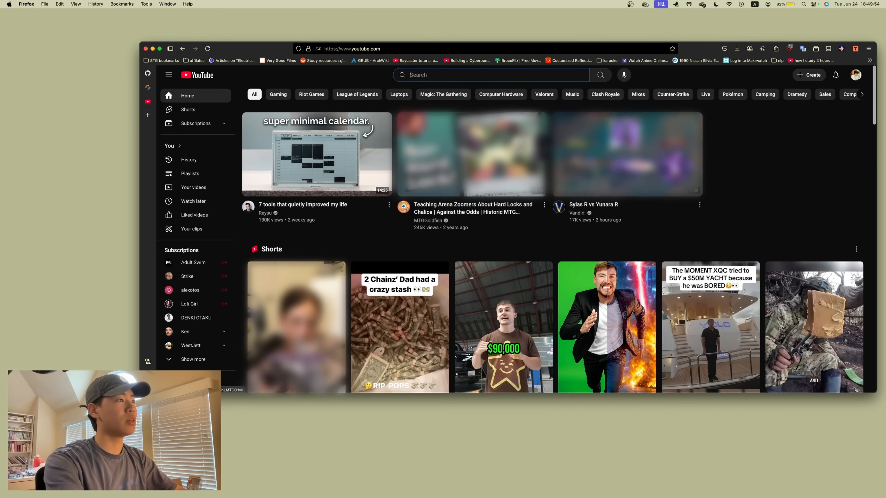
# Step: Search YouTube for 'bittensor' and open the Decentralized Minds, The Bittensor Revolution documentary
pyautogui.write('bittensor')
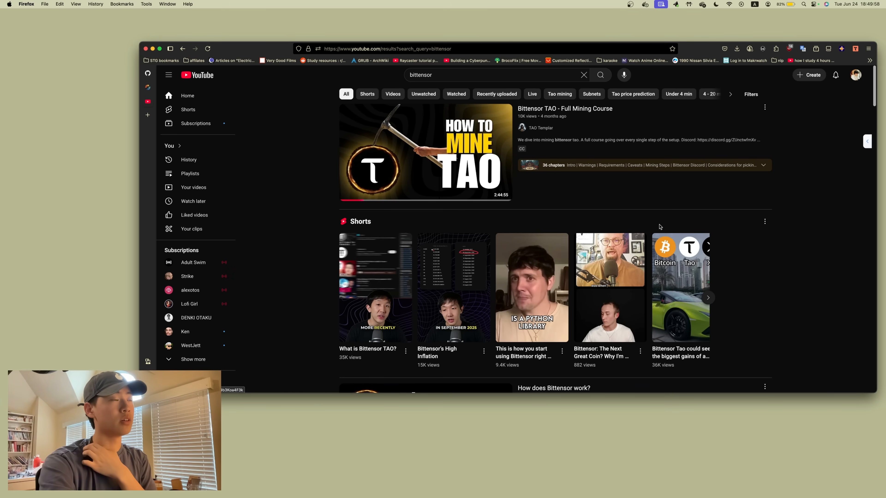
pyautogui.scroll(-3)
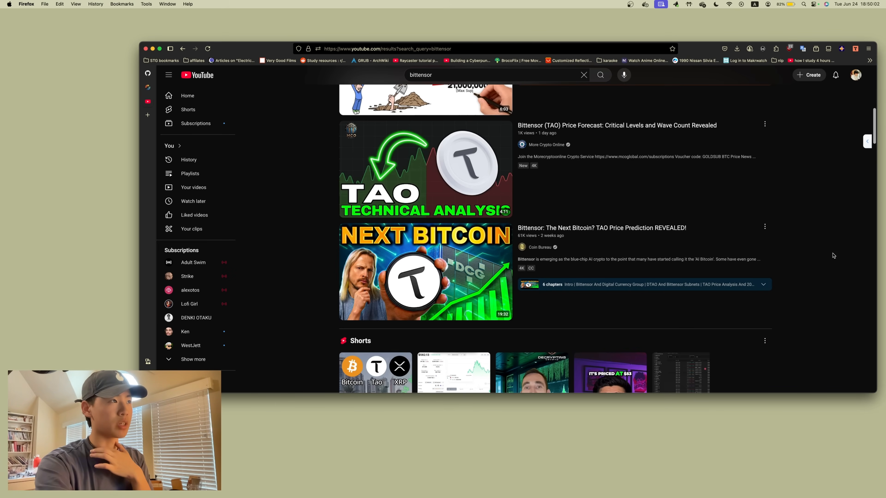
pyautogui.scroll(-3)
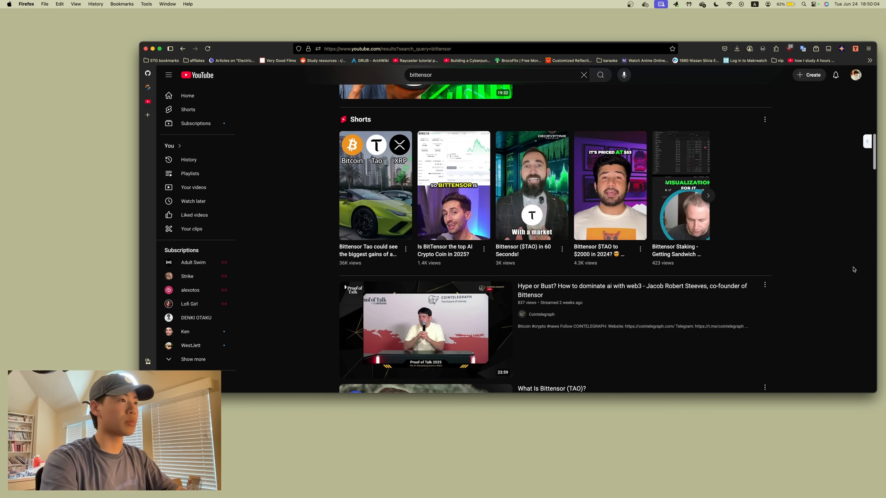
pyautogui.scroll(-3)
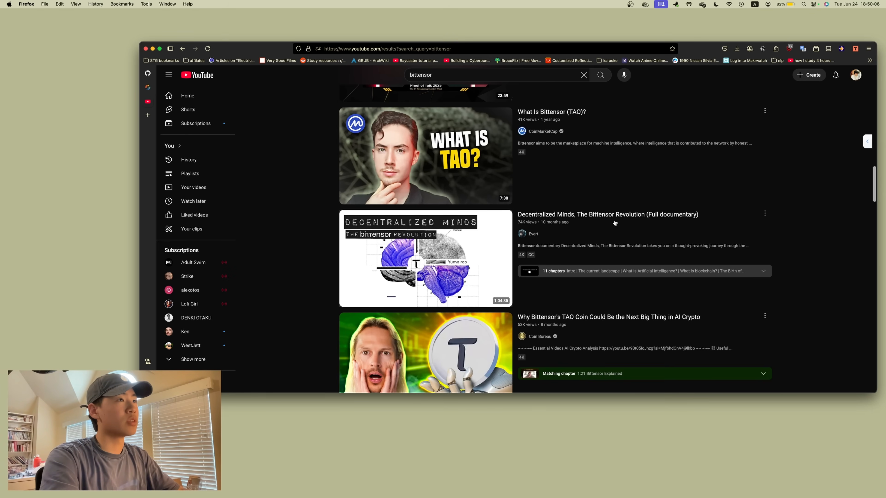
pyautogui.click(425, 259)
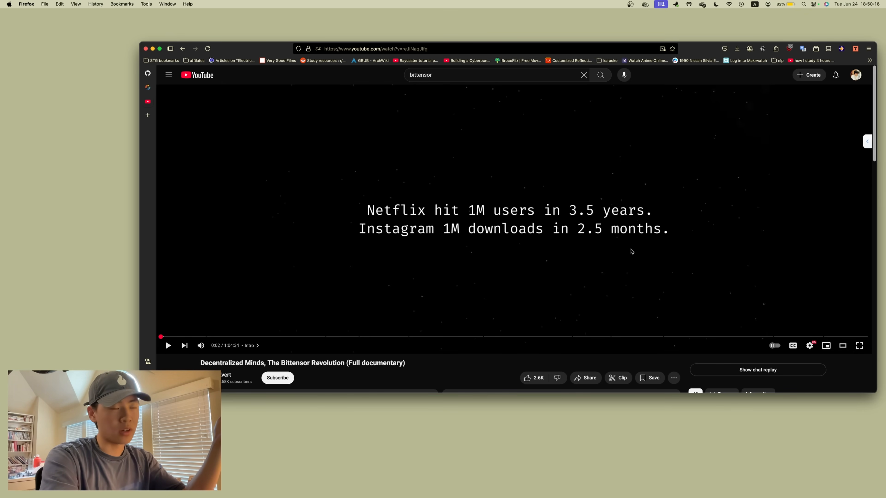
pyautogui.moveTo(552, 337)
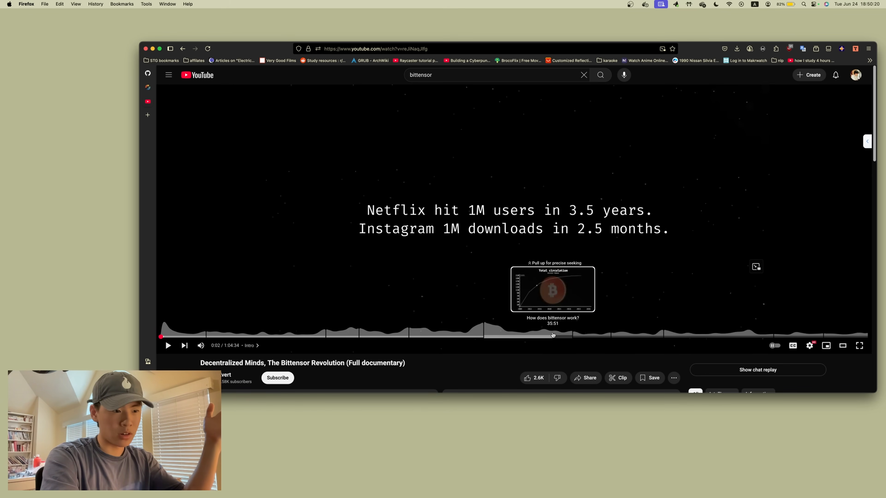
pyautogui.moveTo(548, 335)
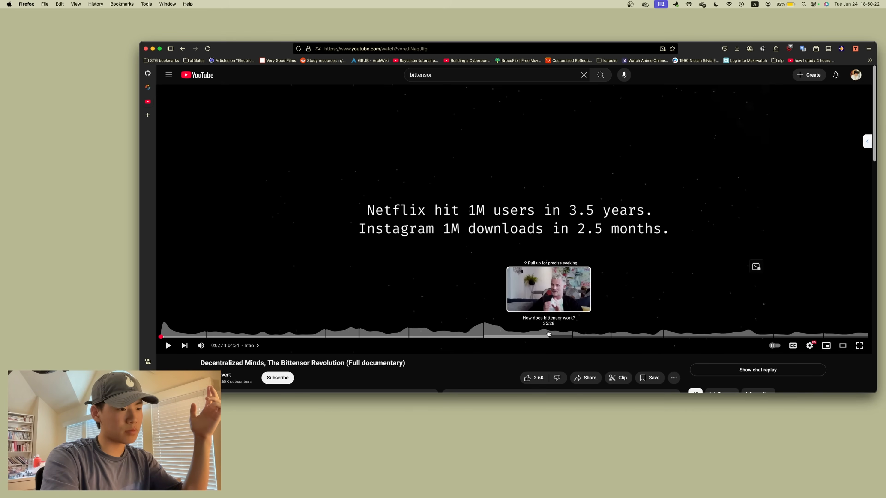
pyautogui.moveTo(533, 327)
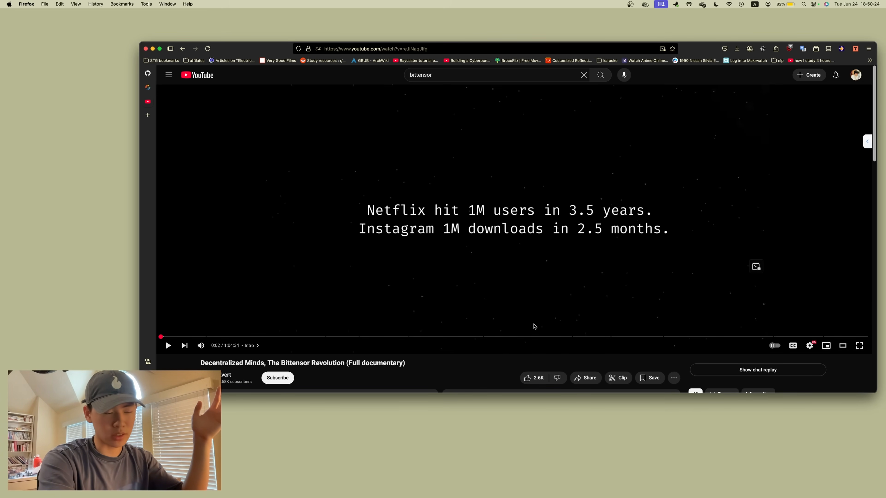
pyautogui.moveTo(514, 337)
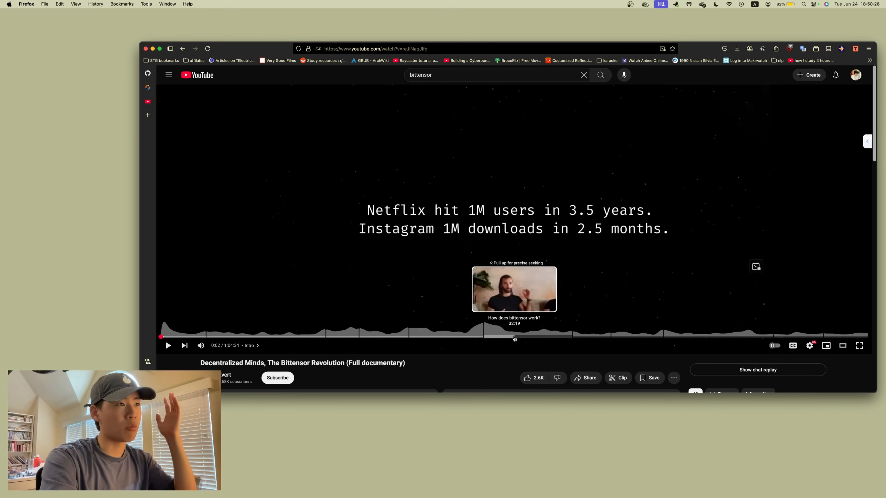
# Step: Seek the documentary to The Birth of Bittensor at 26:16, pause it, and show Recall's summary actions
pyautogui.click(627, 337)
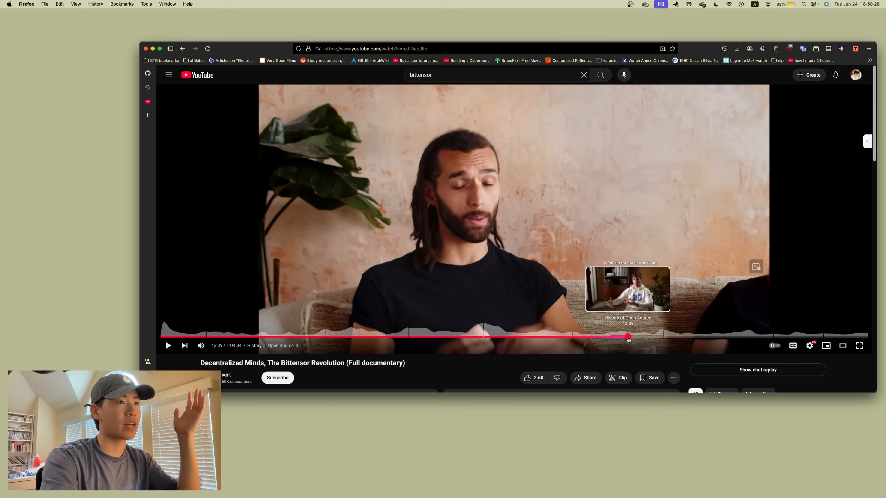
pyautogui.click(448, 337)
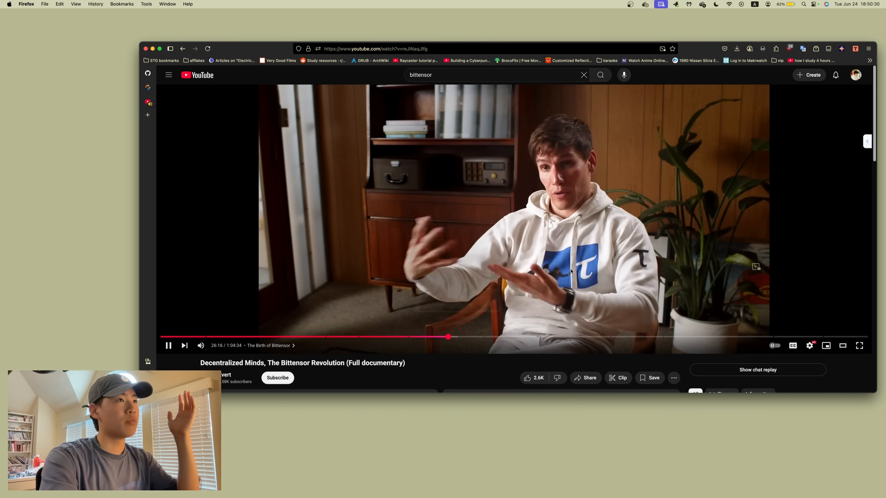
pyautogui.click(168, 345)
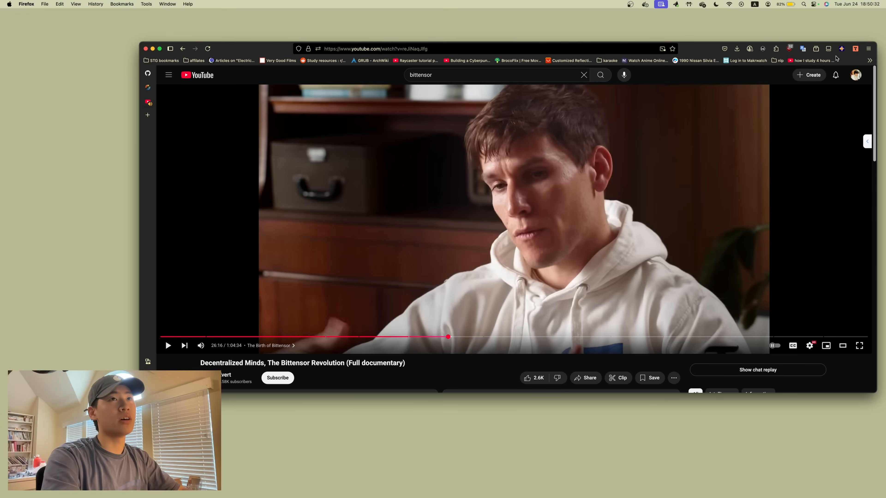
pyautogui.click(148, 102)
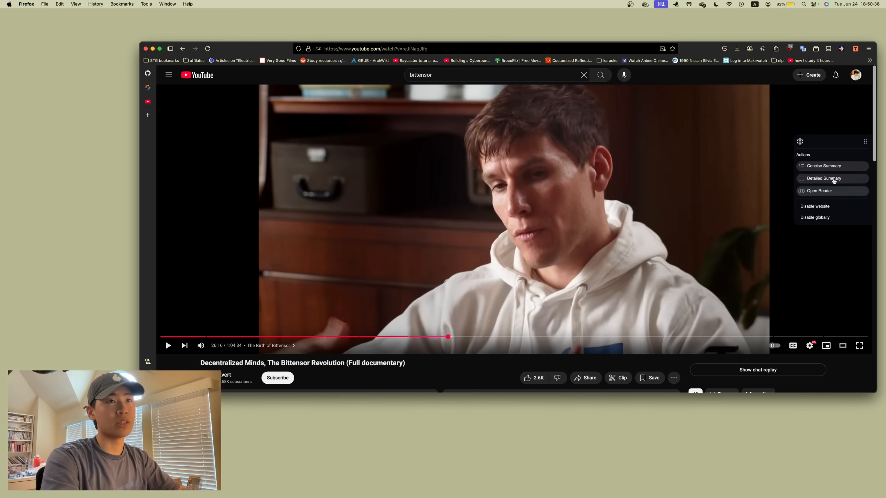
# Step: Create a Detailed Summary card of the documentary and read its timestamped transcript in Reader
pyautogui.click(825, 178)
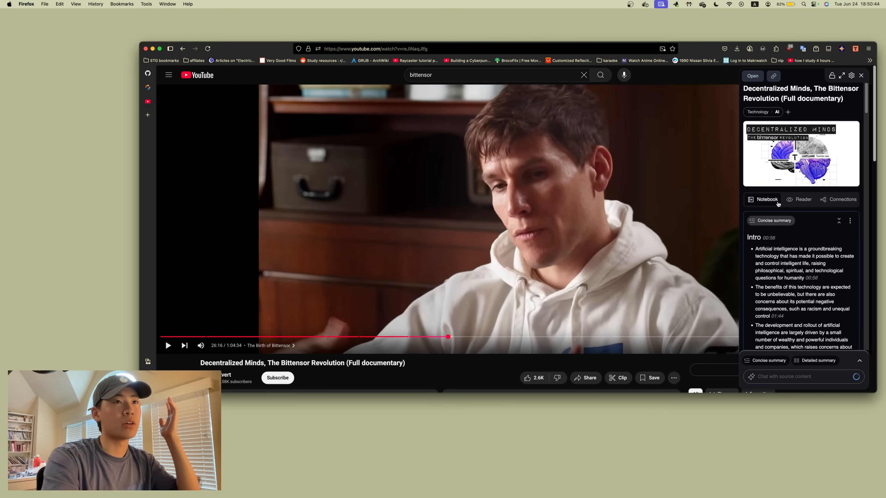
pyautogui.scroll(-3)
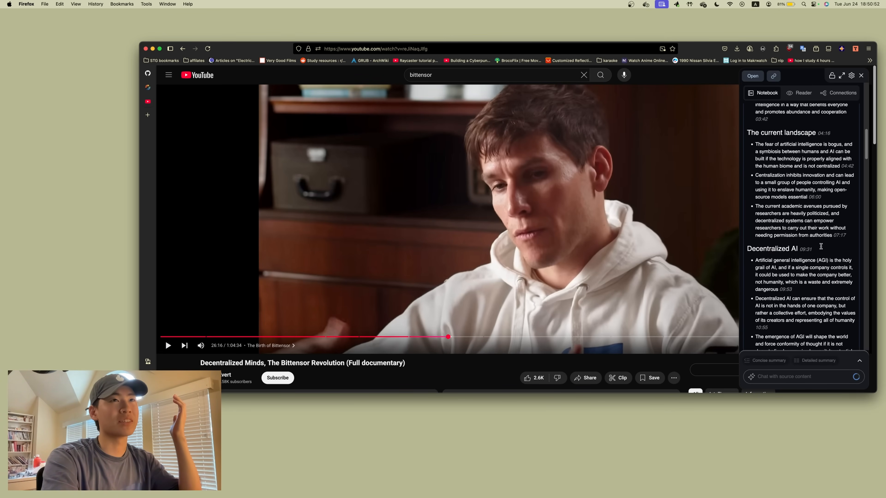
pyautogui.click(802, 93)
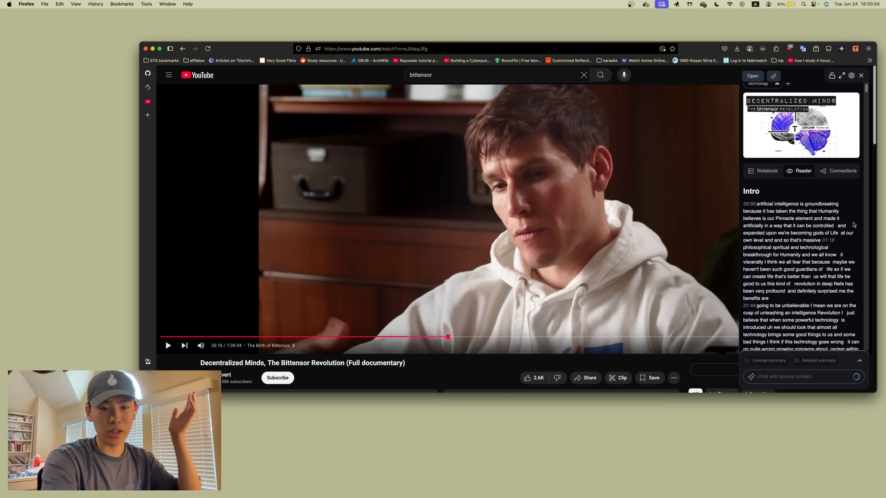
pyautogui.scroll(-3)
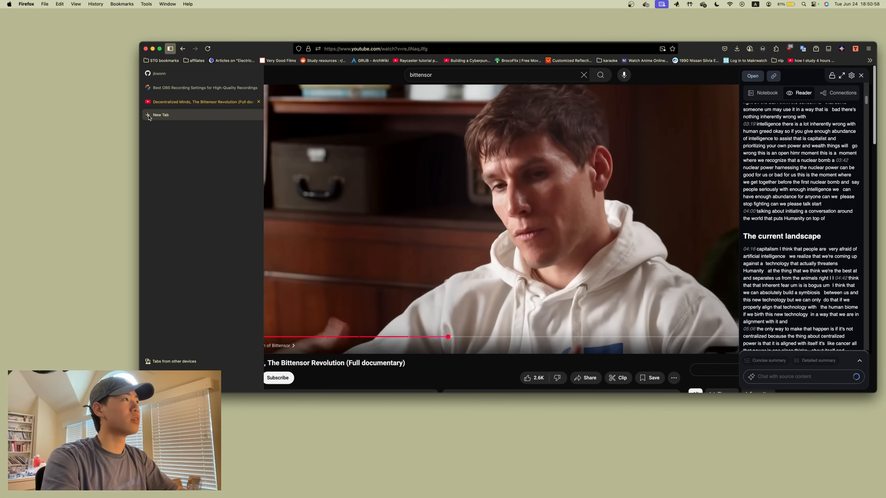
pyautogui.moveTo(164, 115)
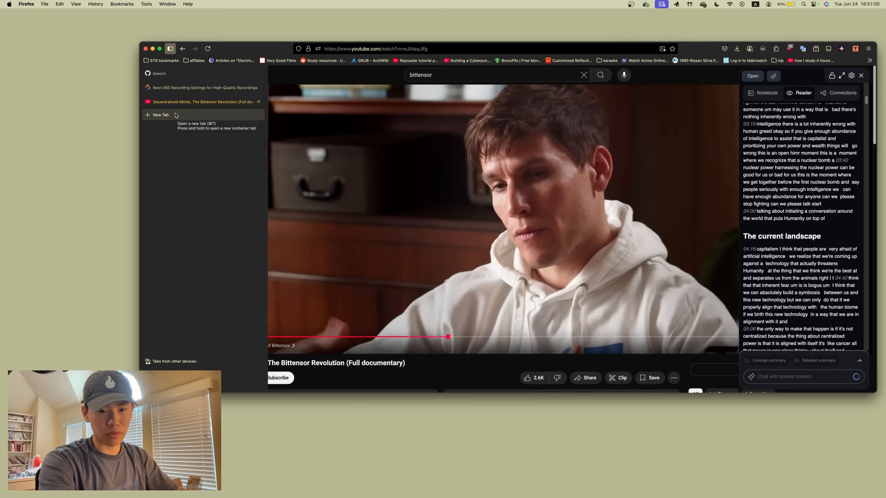
# Step: Go to app.getrecall.ai in a new tab and browse the sidebar card groups
pyautogui.click(161, 116)
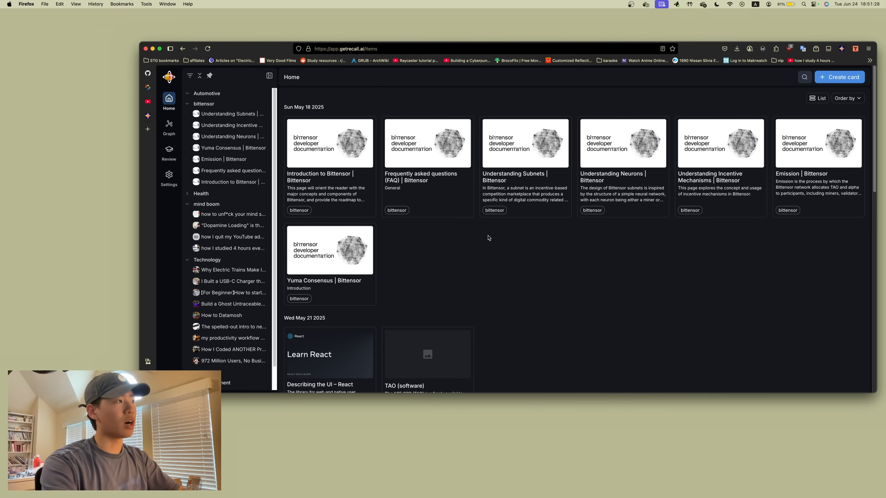
pyautogui.scroll(-3)
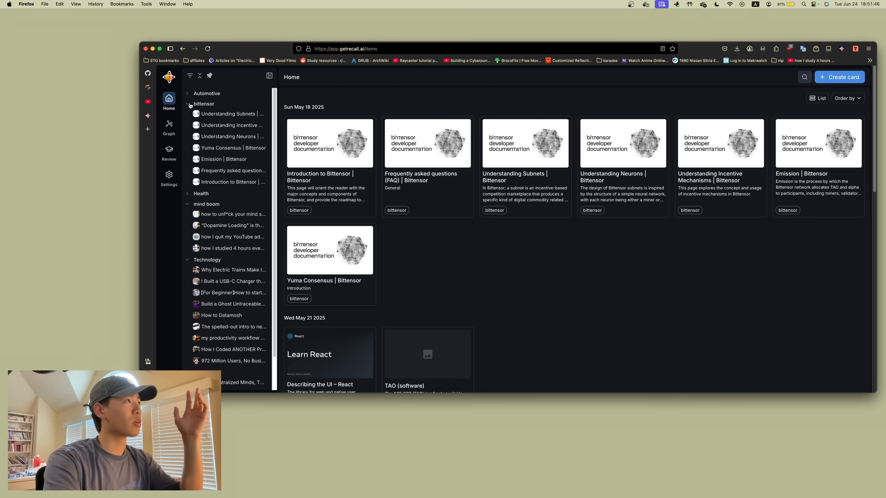
pyautogui.click(188, 104)
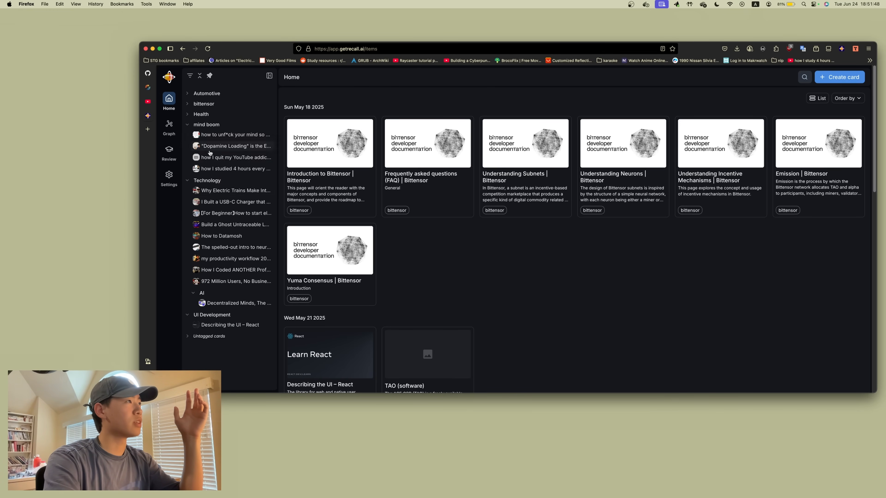
pyautogui.moveTo(253, 150)
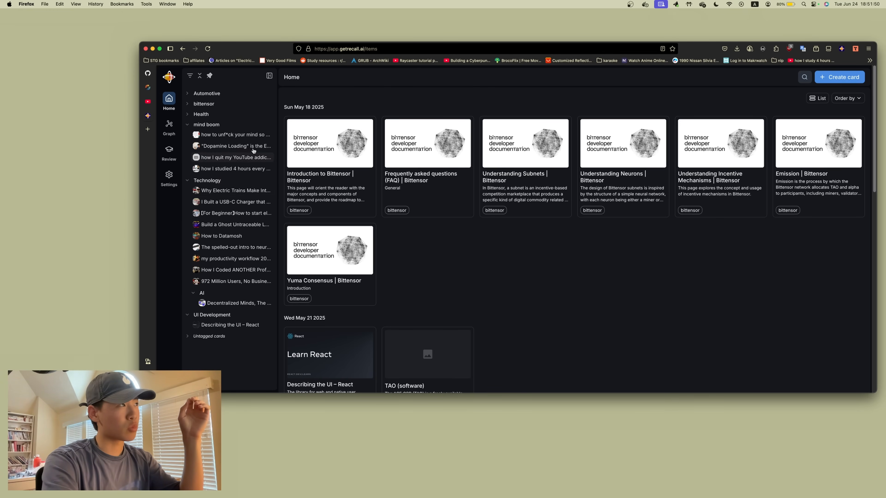
pyautogui.moveTo(187, 185)
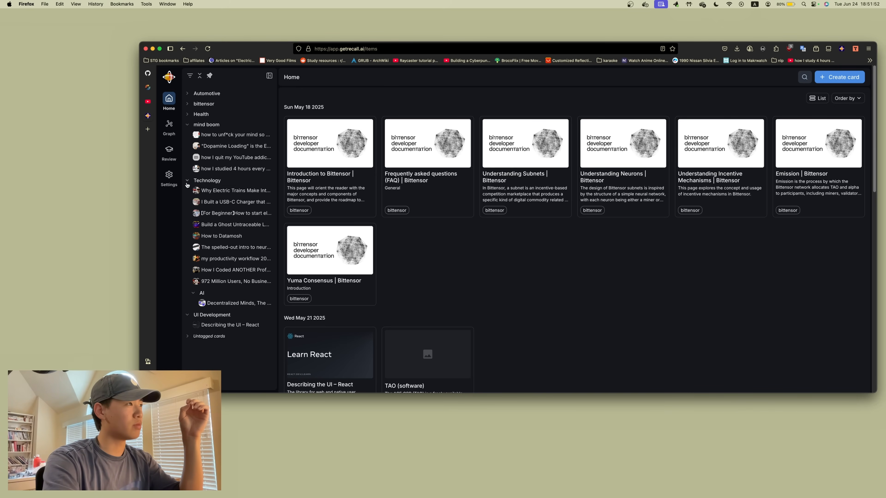
pyautogui.moveTo(221, 288)
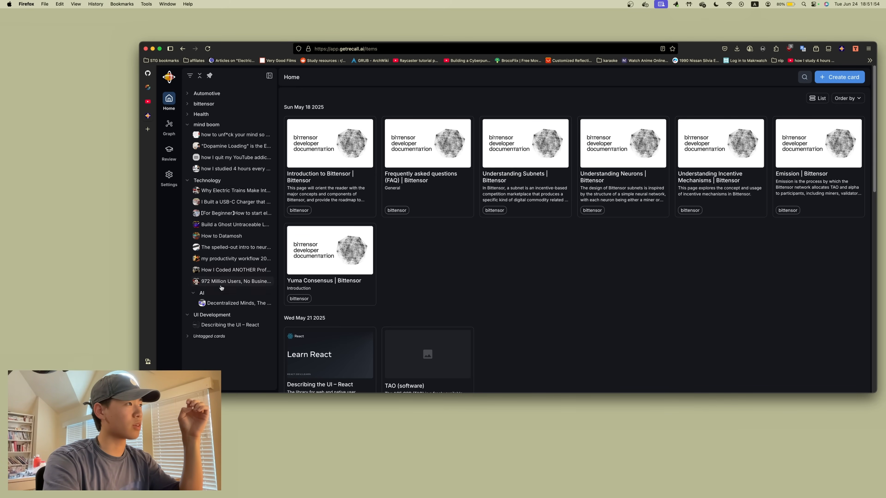
# Step: View the Health group's Why Dieting Alone Keeps You Fat card, then filter home to the bittensor tag
pyautogui.click(200, 114)
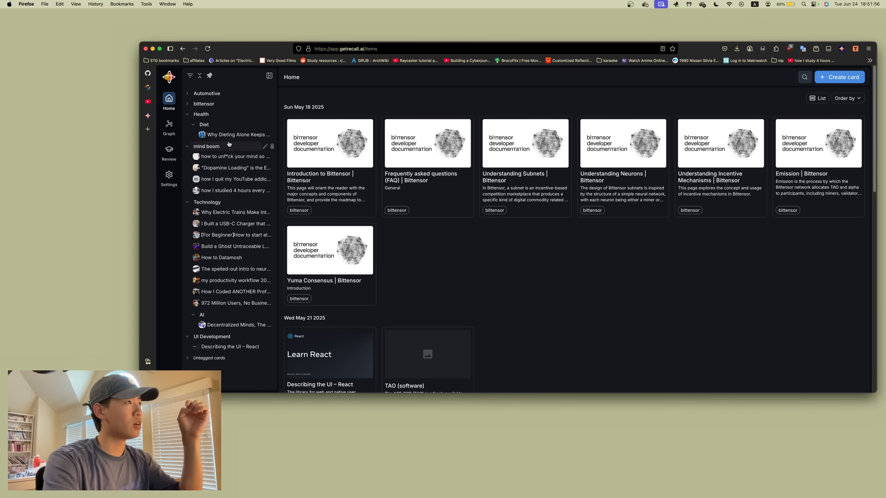
pyautogui.click(239, 134)
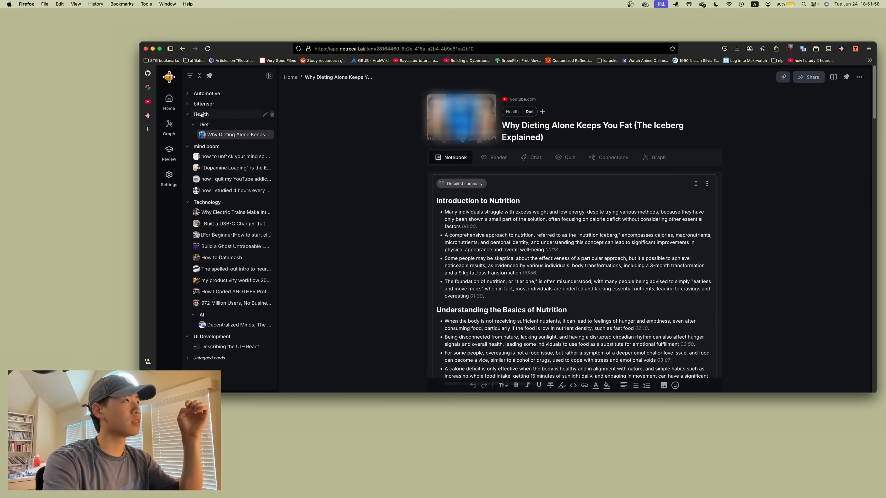
pyautogui.click(204, 104)
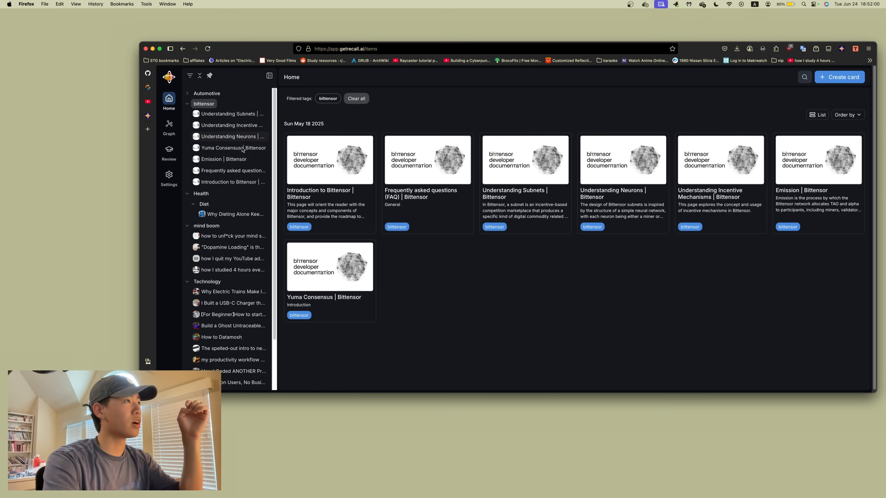
pyautogui.scroll(-3)
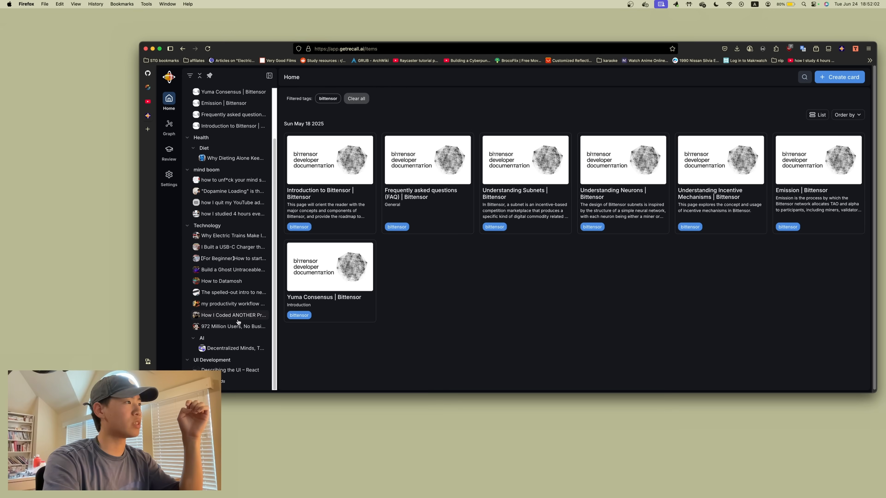
pyautogui.moveTo(234, 350)
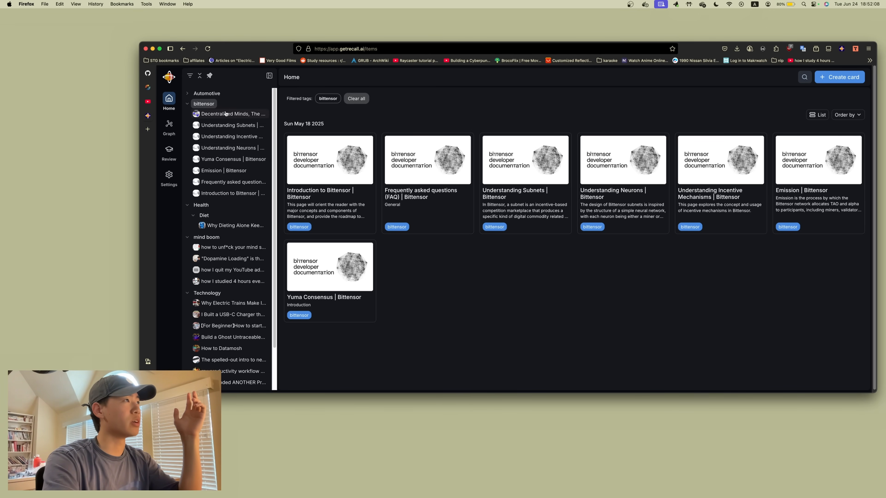
# Step: Open the Decentralized Minds card and add the note 'more talk about bittensor' below its summary
pyautogui.click(232, 114)
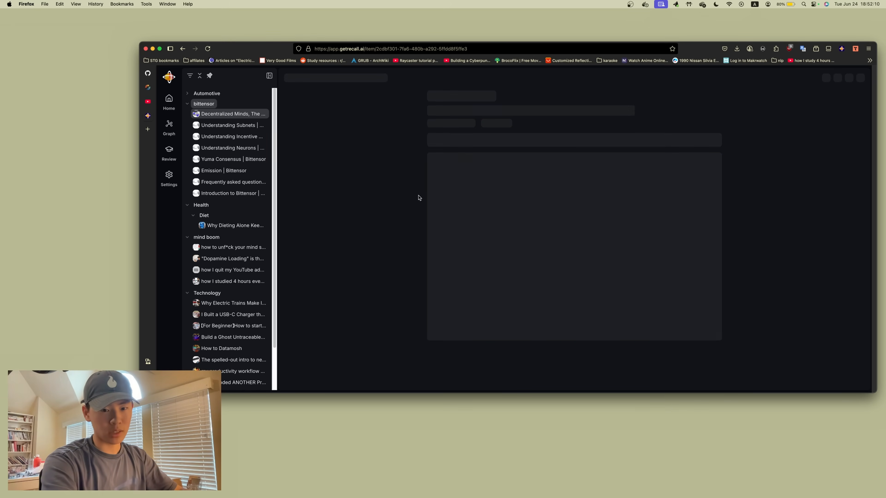
pyautogui.moveTo(478, 169)
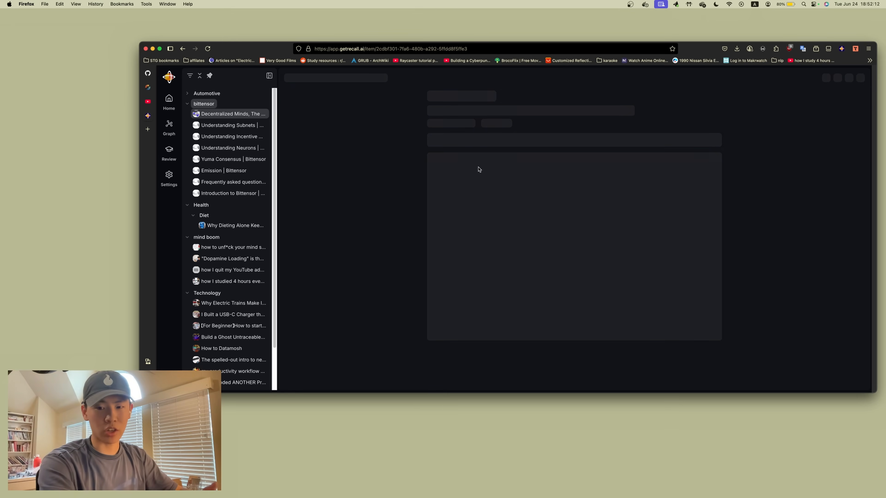
pyautogui.click(231, 114)
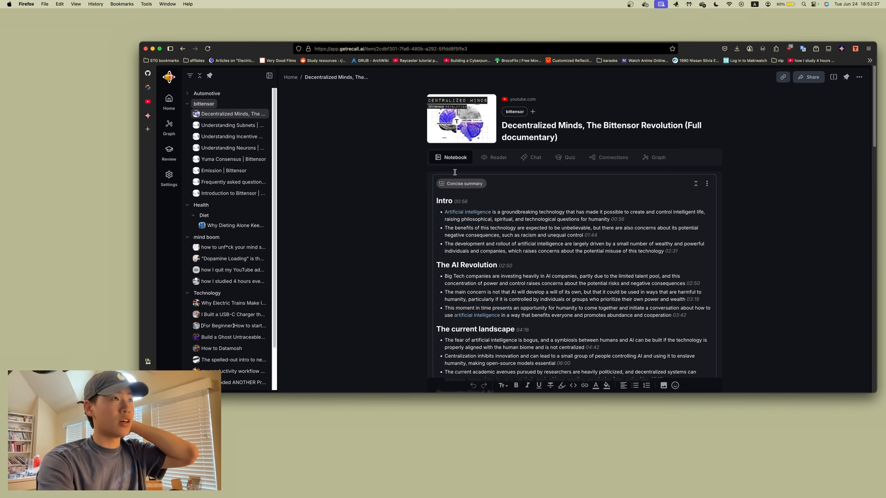
pyautogui.moveTo(707, 183)
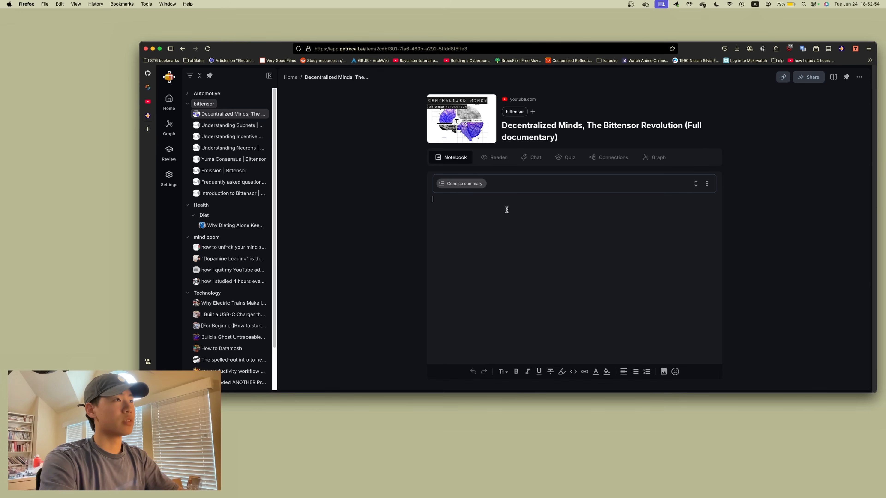
pyautogui.click(635, 372)
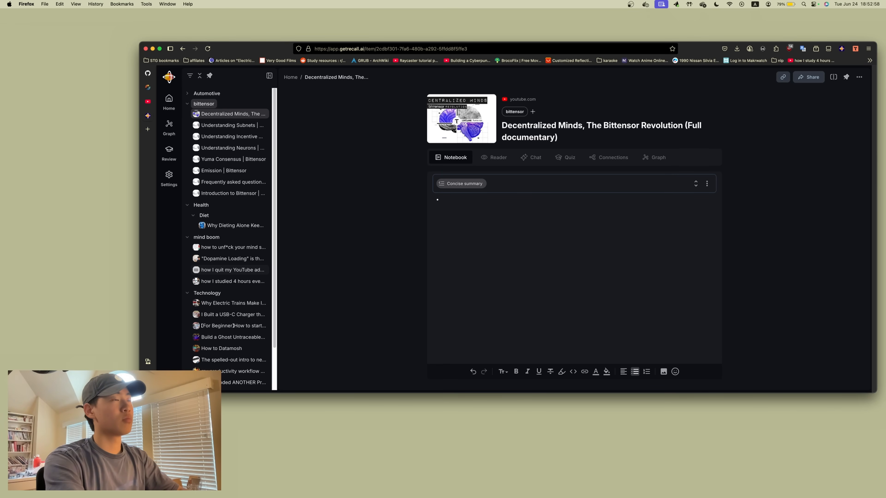
pyautogui.write('more talk about bittensor')
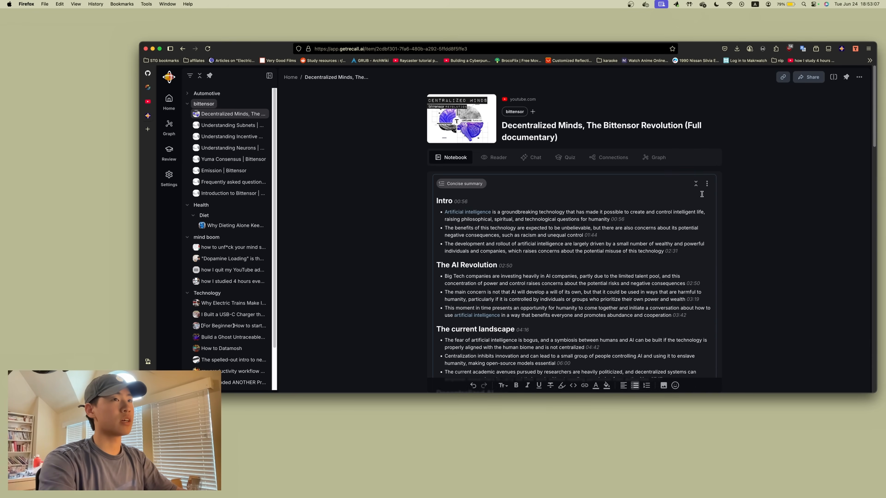
# Step: Read the documentary's full transcript in the Reader view
pyautogui.click(494, 157)
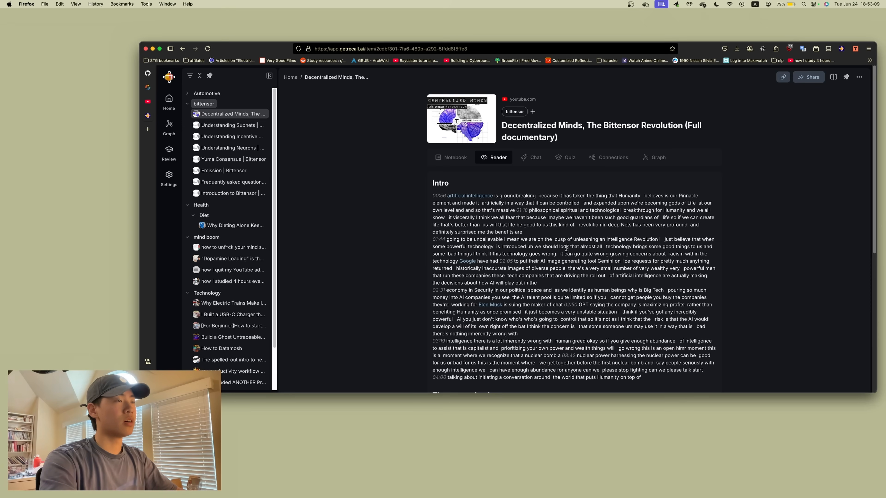
pyautogui.scroll(-3)
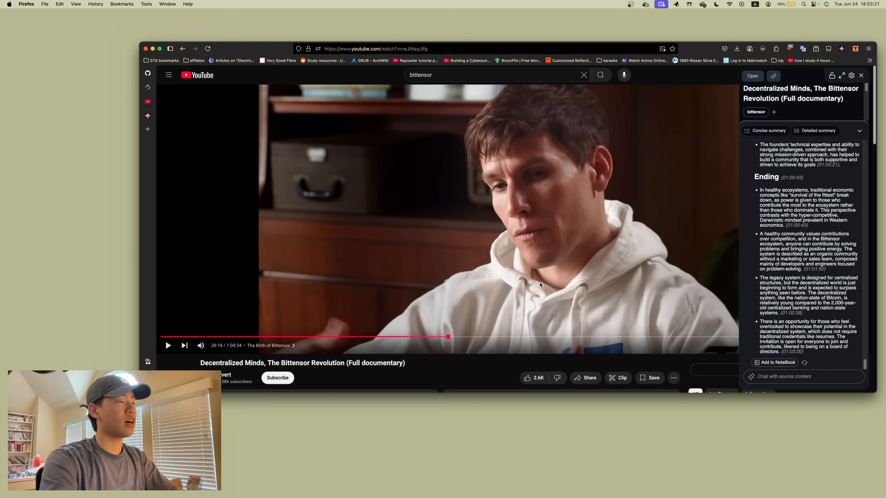
# Step: Hide the summary panel on YouTube, watch near 26:21, then return to the Recall card
pyautogui.click(861, 76)
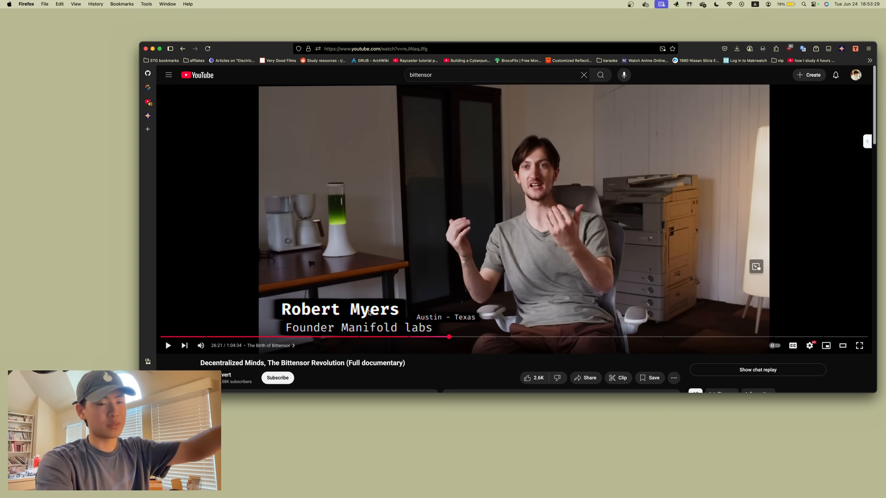
pyautogui.moveTo(482, 307)
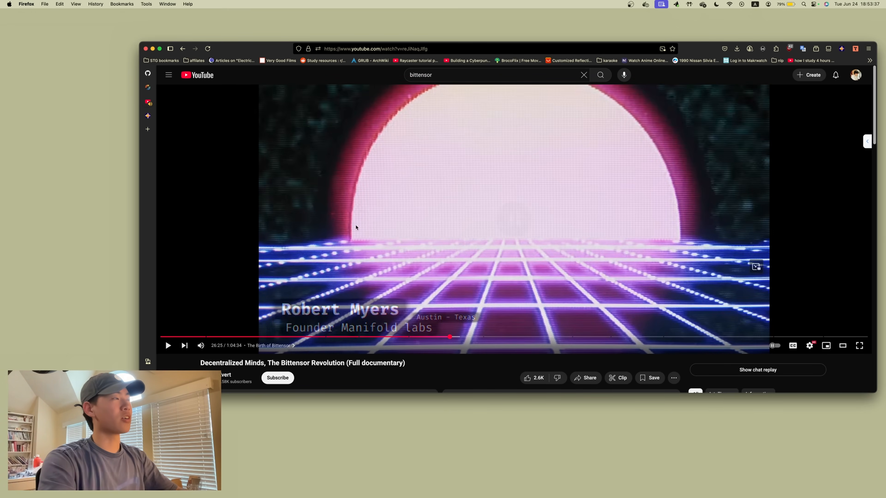
pyautogui.click(168, 75)
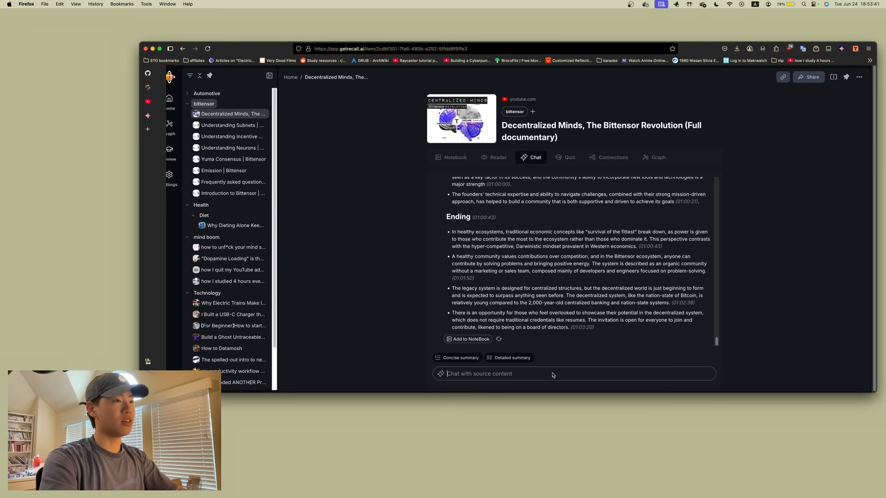
# Step: Ask Recall's chat when Robert Myers called Bittensor cyberpunk technology and get the 00:26:05 citation
pyautogui.write('when did robert myers talk about bittensor being')
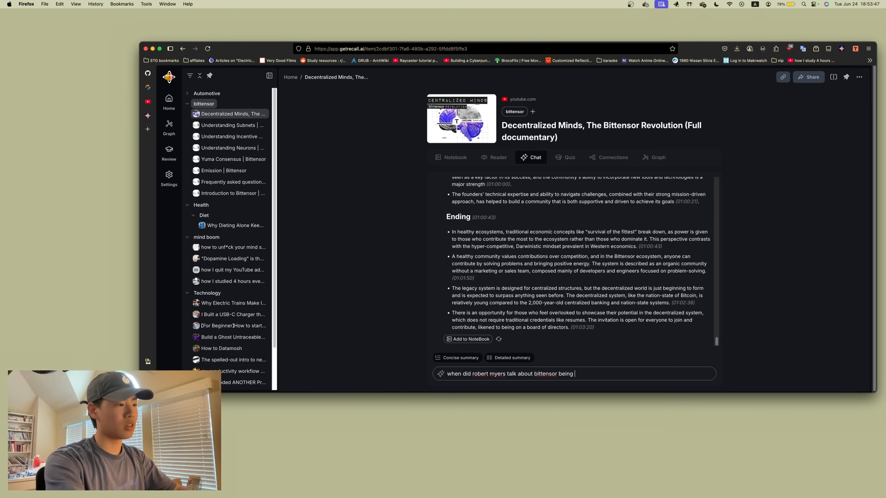
pyautogui.write('like a cyberpu')
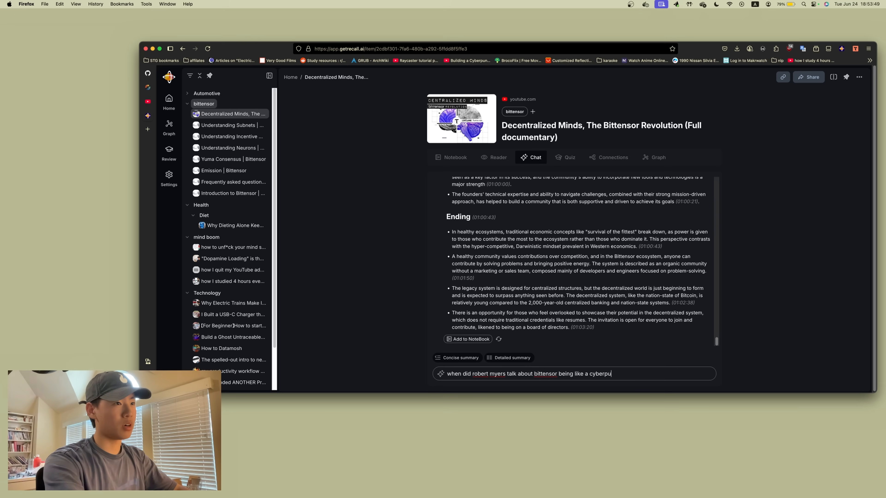
pyautogui.press('Return')
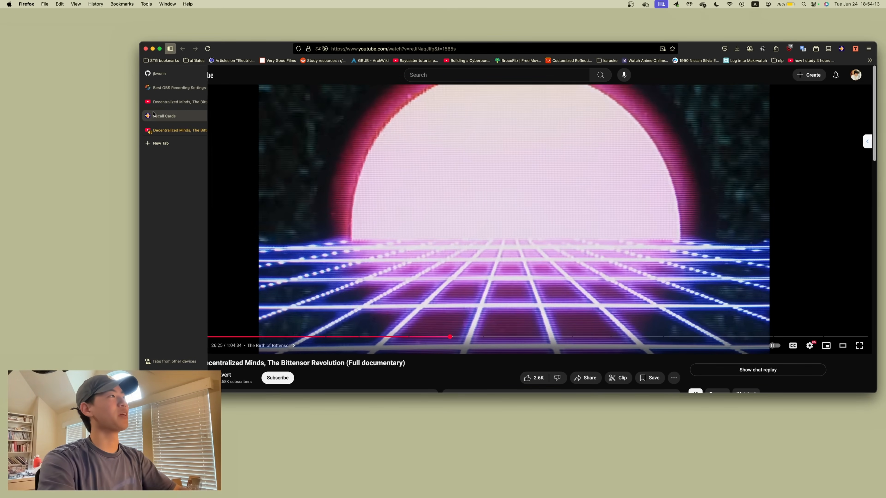
pyautogui.click(164, 116)
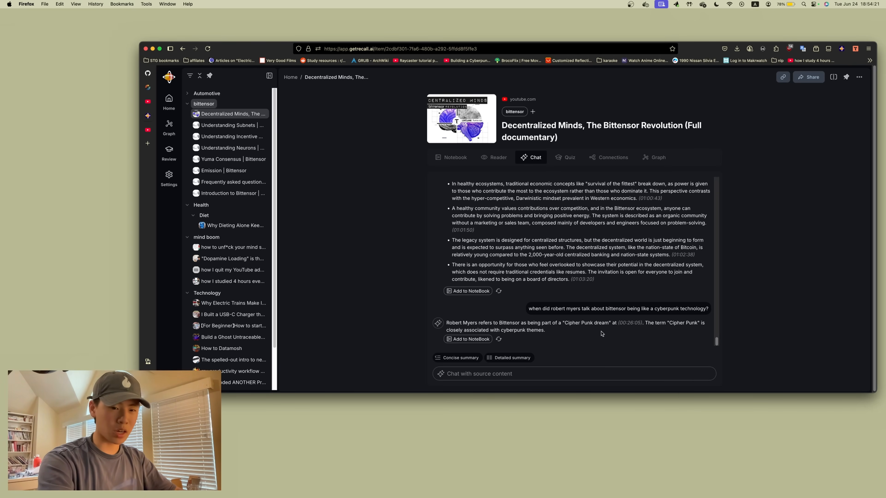
pyautogui.moveTo(626, 272)
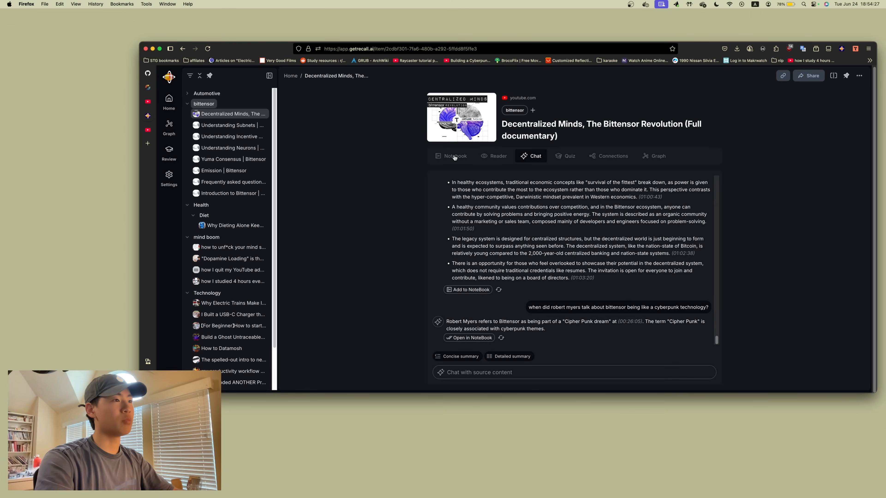
# Step: View the card's notebook with the saved answer, then show its still-empty quiz
pyautogui.click(456, 74)
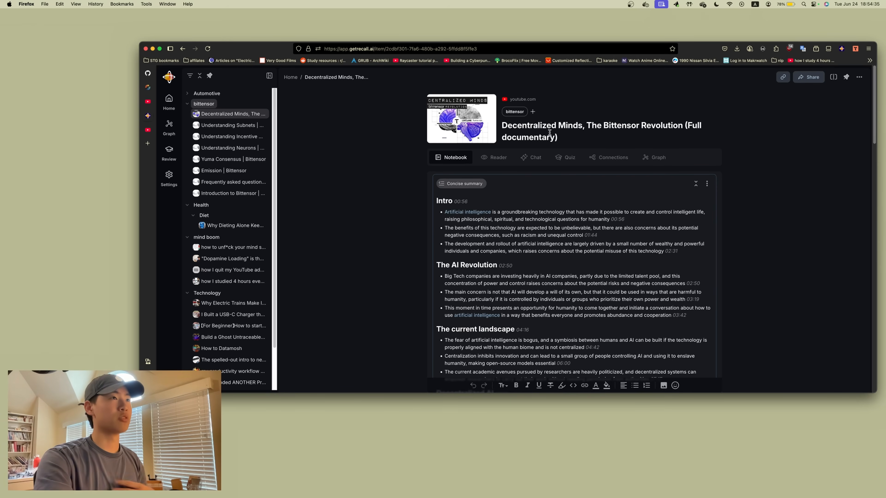
pyautogui.click(570, 157)
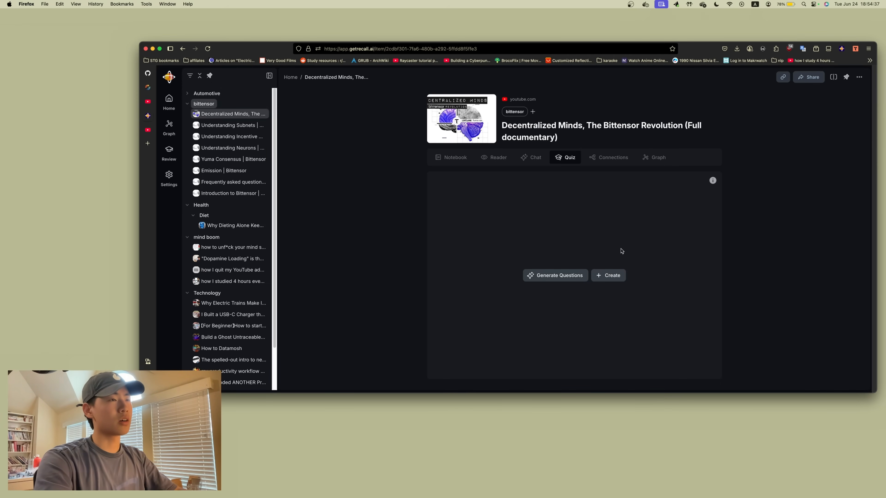
# Step: Generate multiple-choice quiz questions from the Bittensor documentary card
pyautogui.click(559, 275)
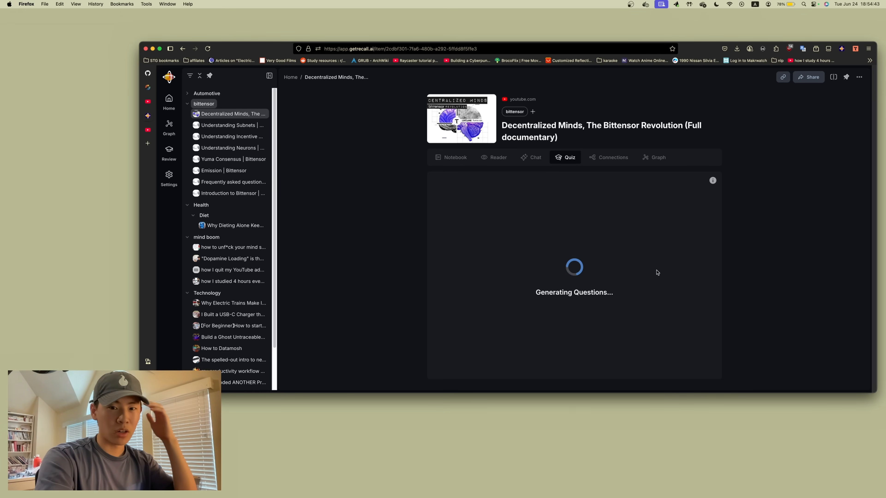
pyautogui.moveTo(799, 262)
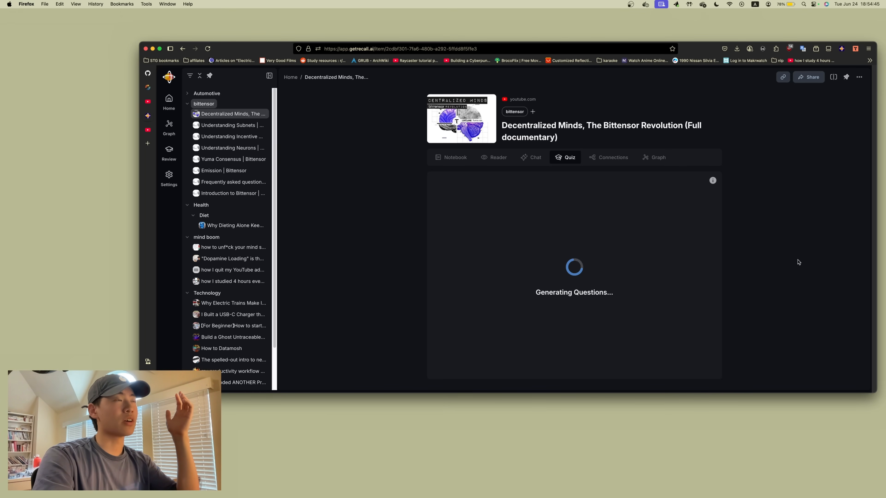
pyautogui.moveTo(807, 247)
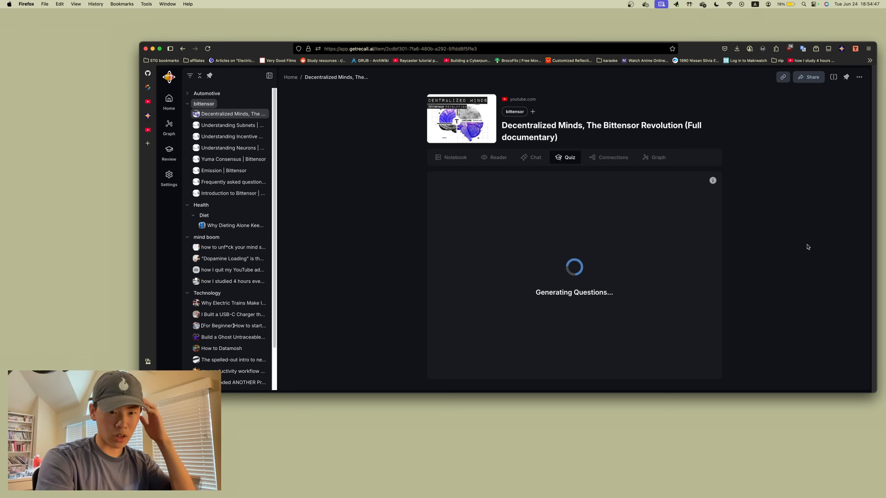
pyautogui.moveTo(803, 246)
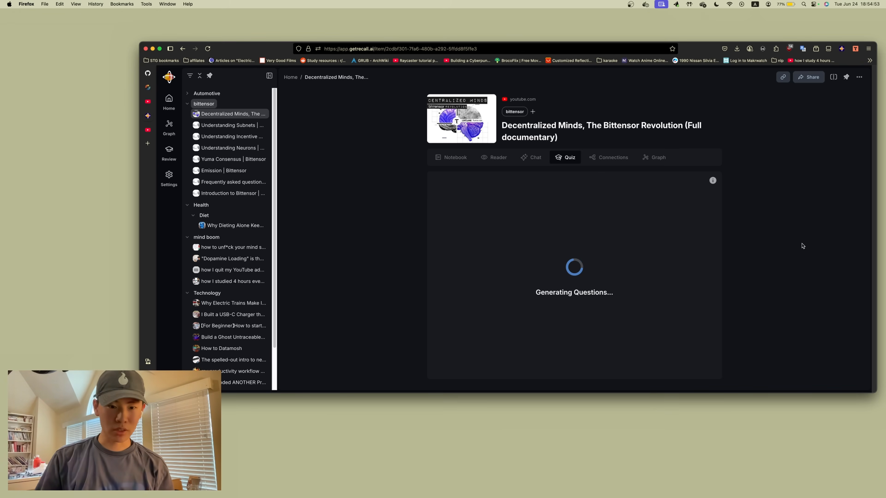
pyautogui.moveTo(609, 217)
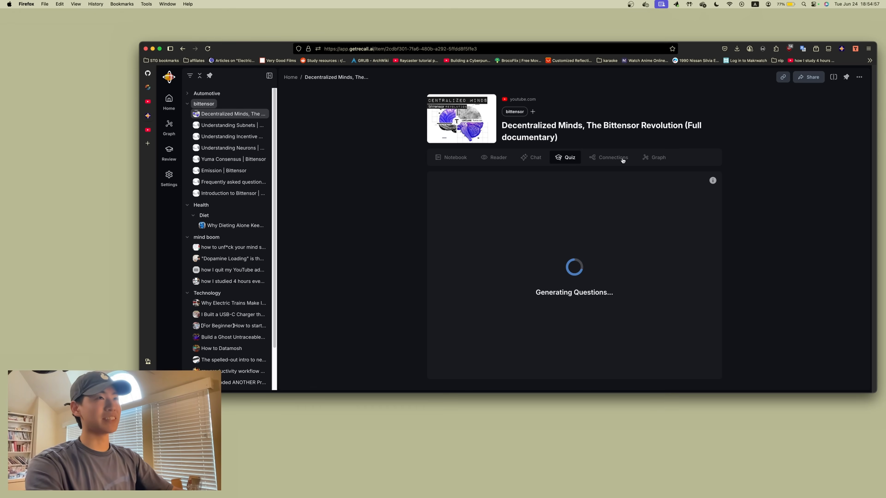
pyautogui.moveTo(673, 221)
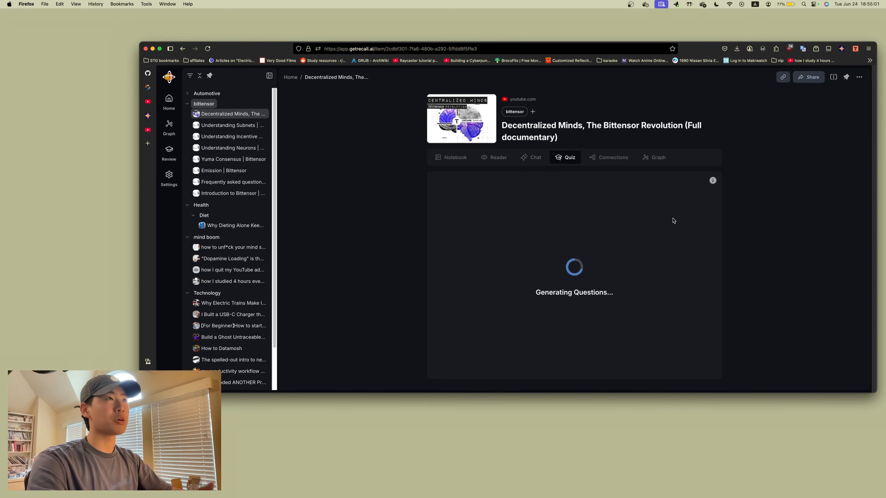
pyautogui.moveTo(736, 260)
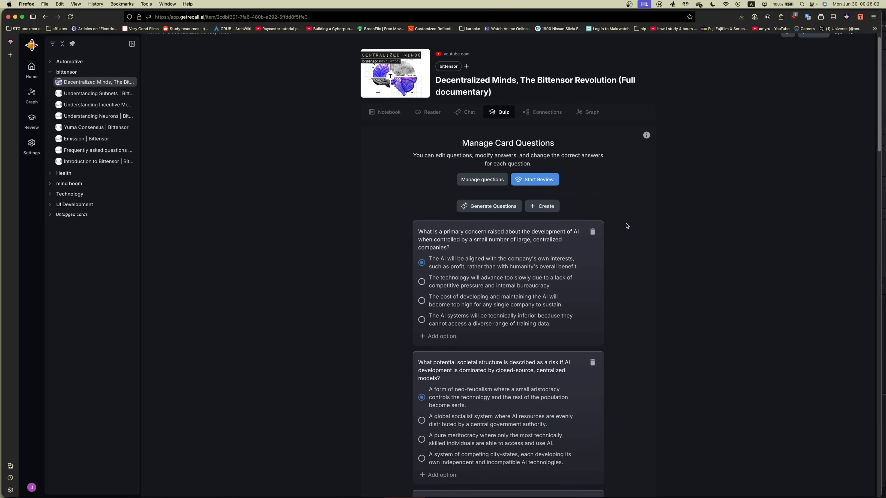
pyautogui.moveTo(640, 188)
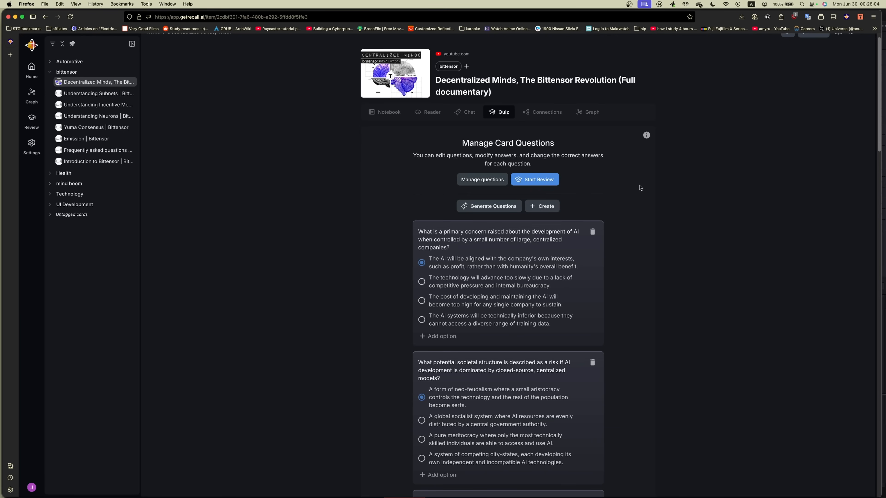
pyautogui.moveTo(607, 267)
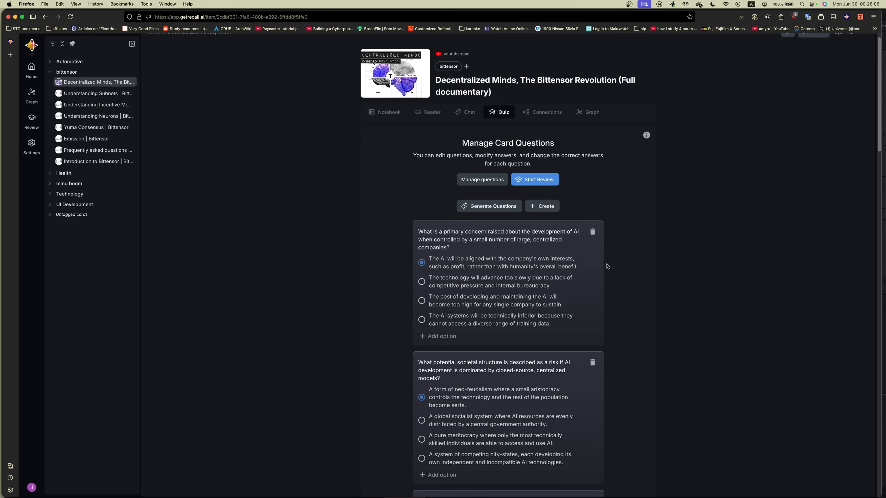
pyautogui.moveTo(499, 281)
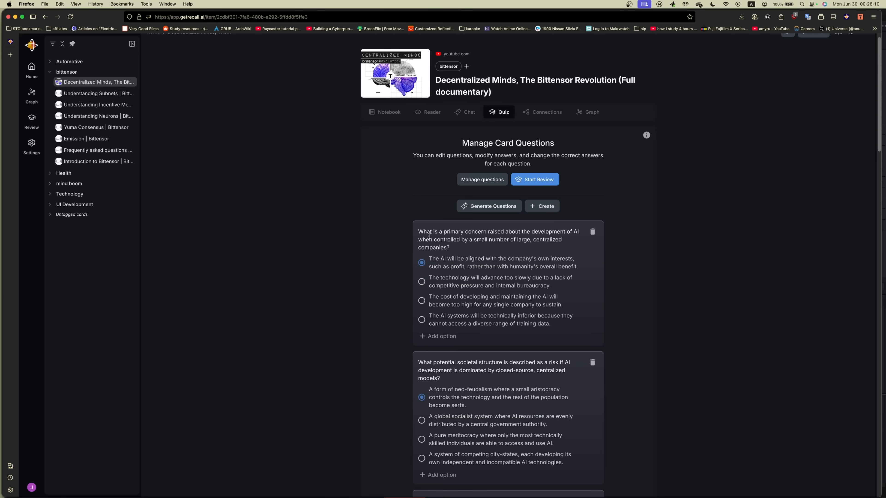
# Step: Look over the generated quiz questions and start a review session on them
pyautogui.scroll(-3)
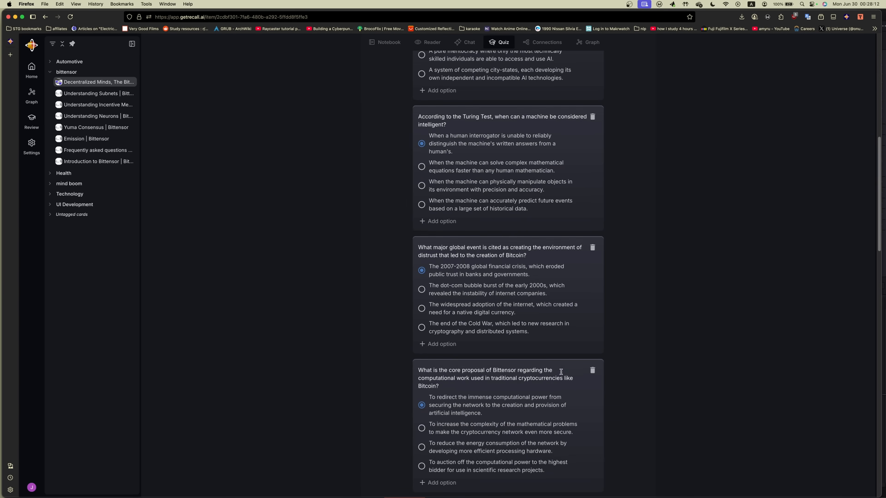
pyautogui.scroll(-3)
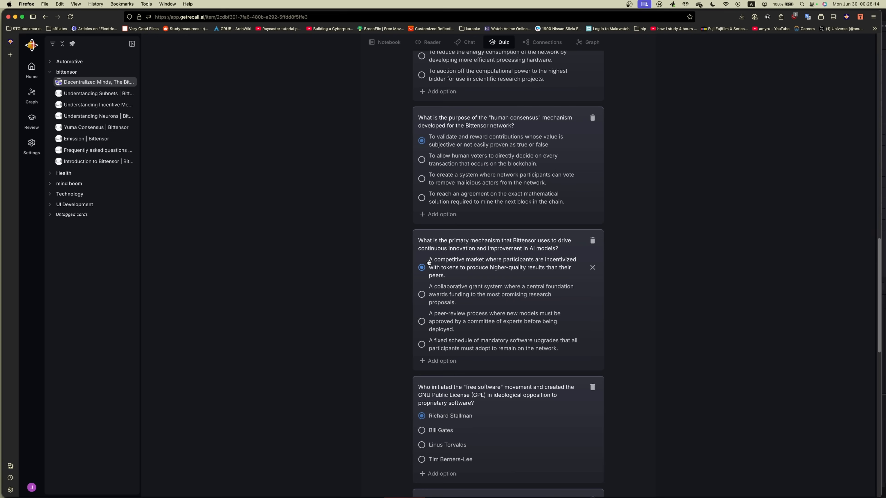
pyautogui.scroll(3)
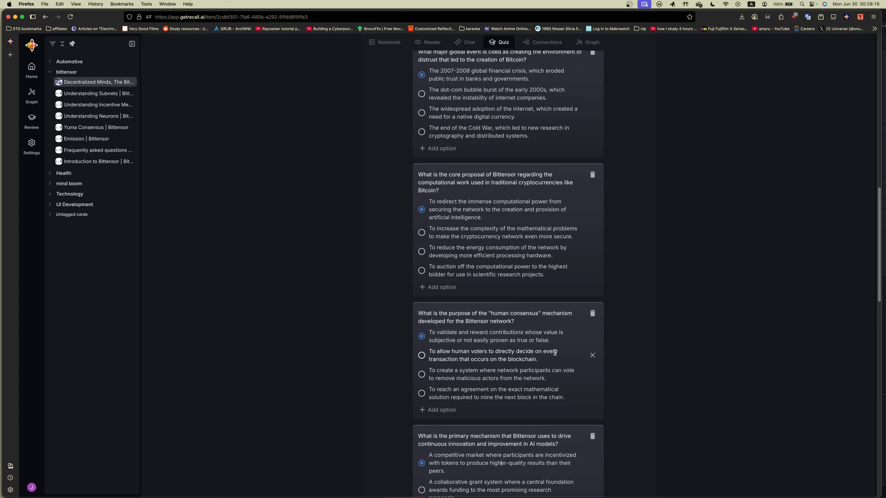
pyautogui.scroll(3)
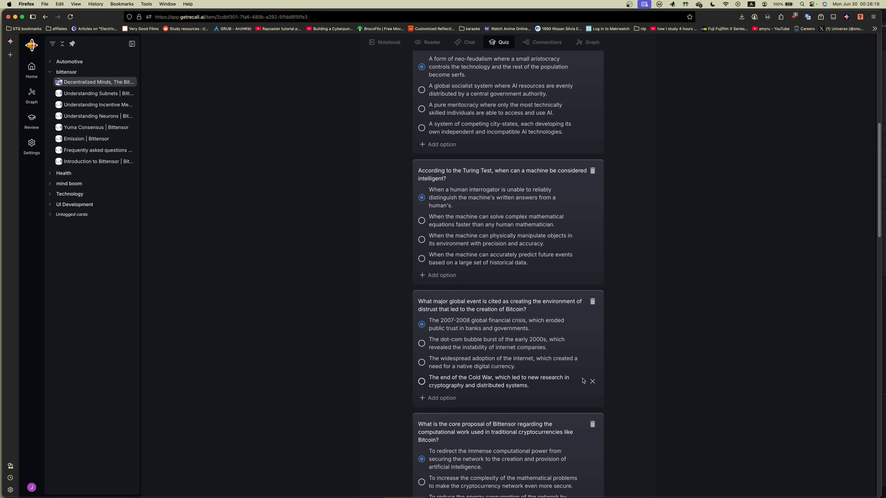
pyautogui.scroll(3)
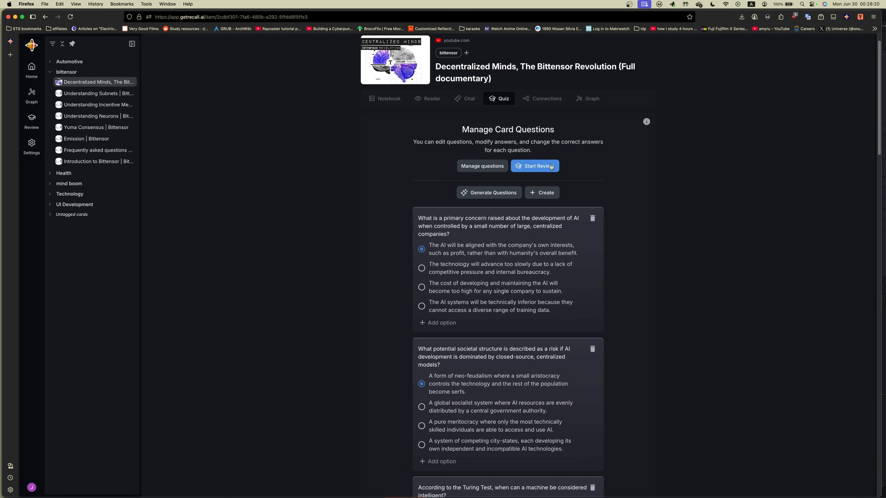
pyautogui.click(535, 166)
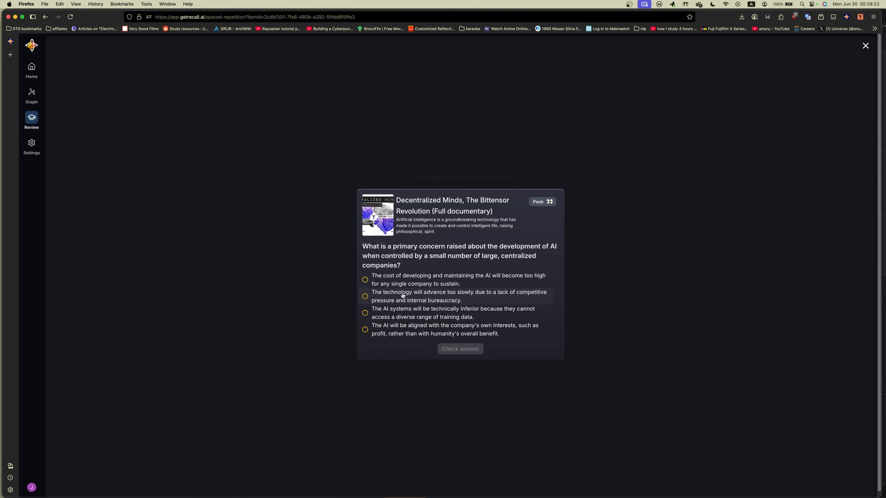
# Step: Answer the review question about inferior AI systems, then show the documentary's Connections listing OpenAI, Satoshi Nakamoto and Bitcoin
pyautogui.click(365, 296)
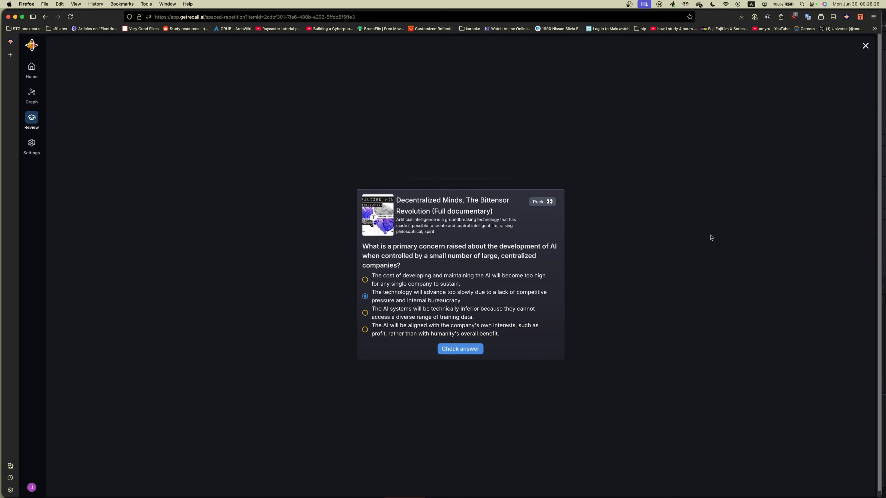
pyautogui.click(365, 313)
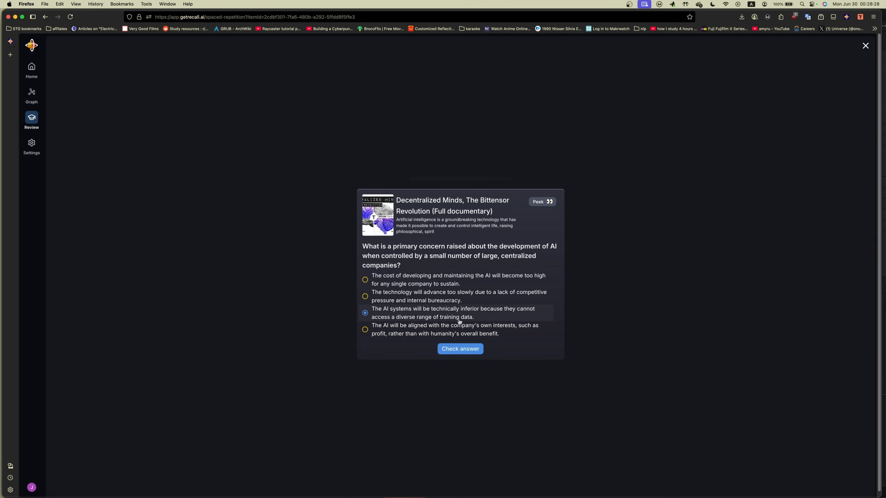
pyautogui.click(865, 46)
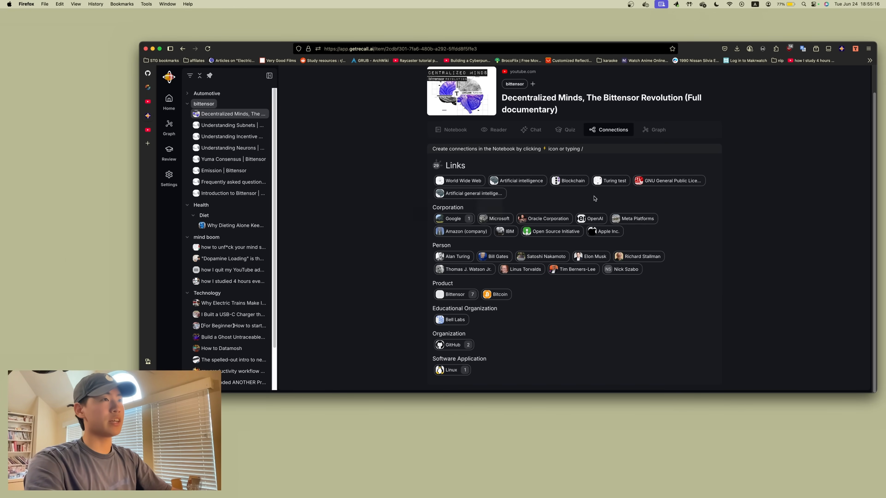
pyautogui.moveTo(620, 214)
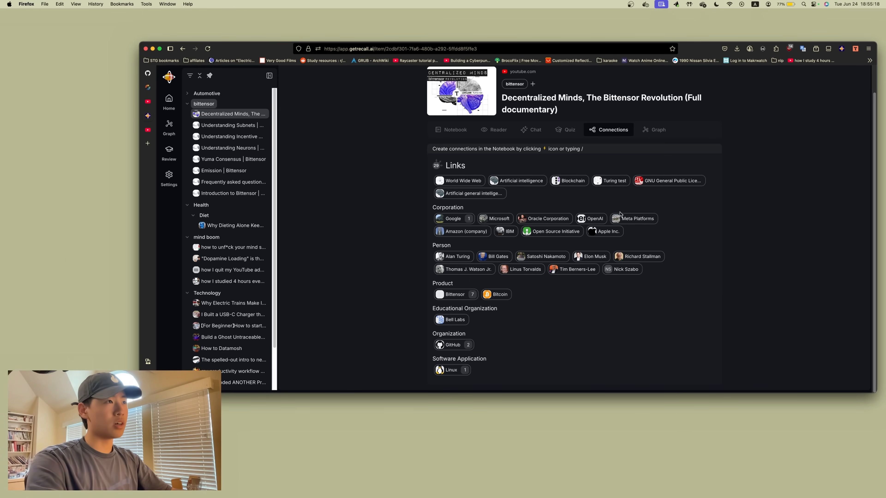
pyautogui.moveTo(574, 311)
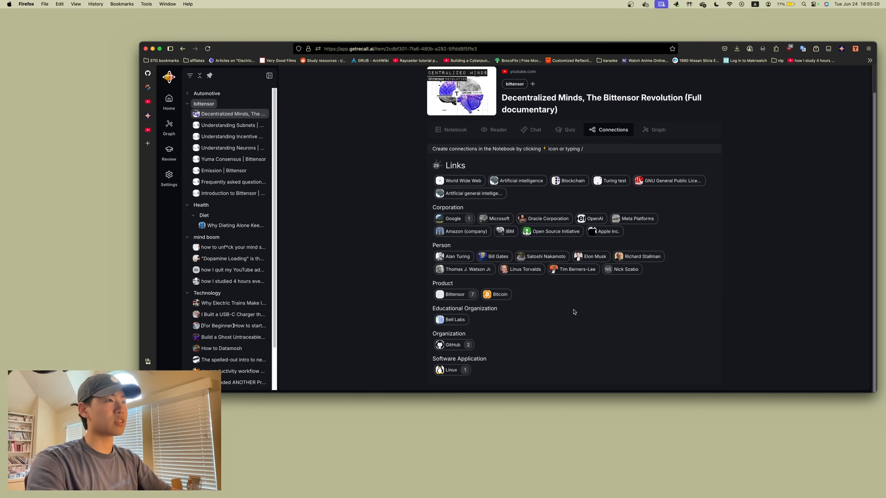
# Step: View the Satoshi Nakamoto person card's one-line description, then return to the Decentralized Minds notebook summary
pyautogui.click(544, 256)
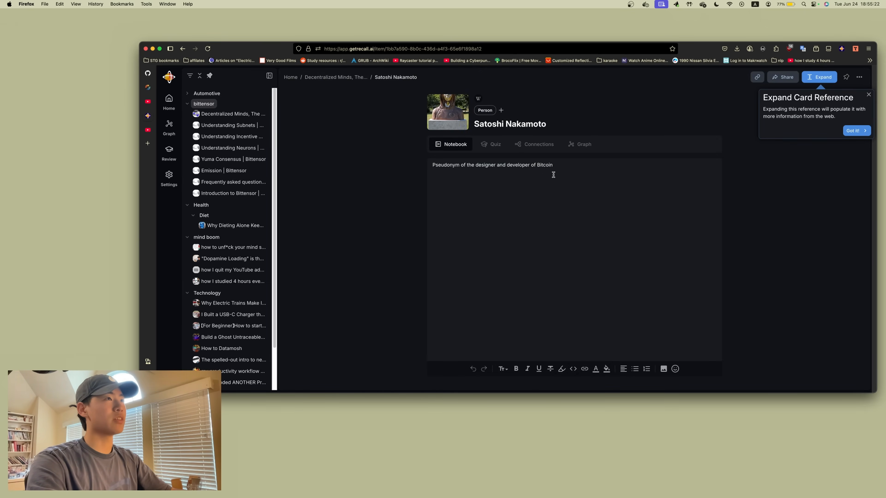
pyautogui.doubleClick(509, 124)
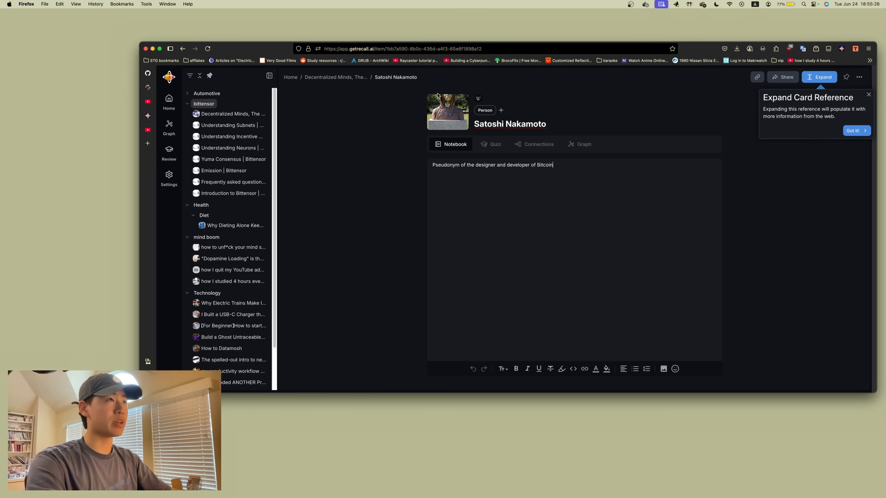
pyautogui.click(232, 114)
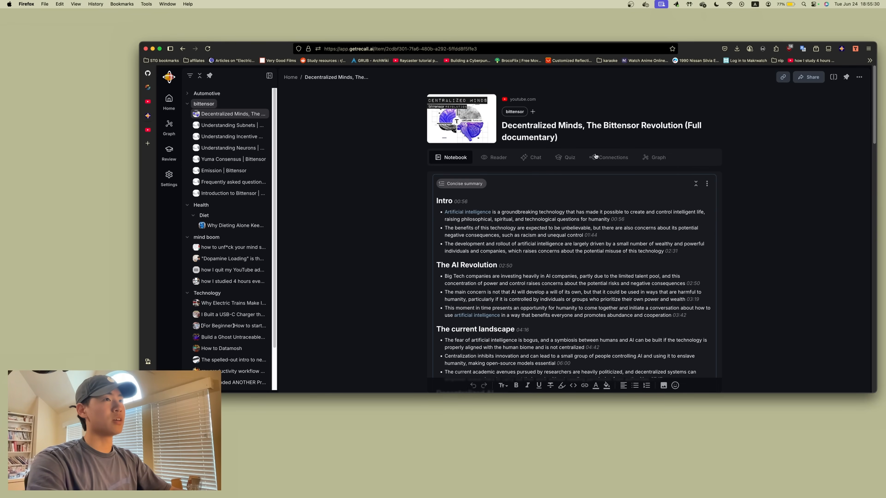
# Step: Ask the chat 'when was the founder of bitcoin mentioned' and get Satoshi Nakamoto's mentions at 00:18:16 and 00:35:44
pyautogui.click(534, 157)
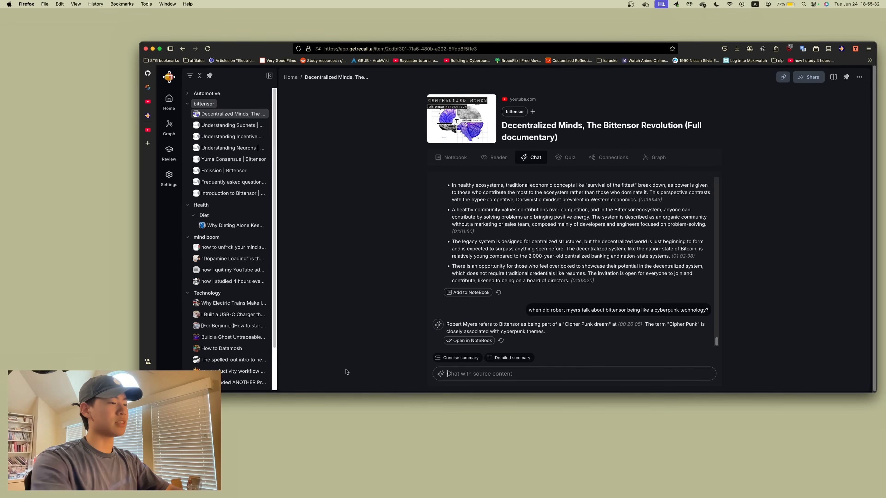
pyautogui.write('when was satas')
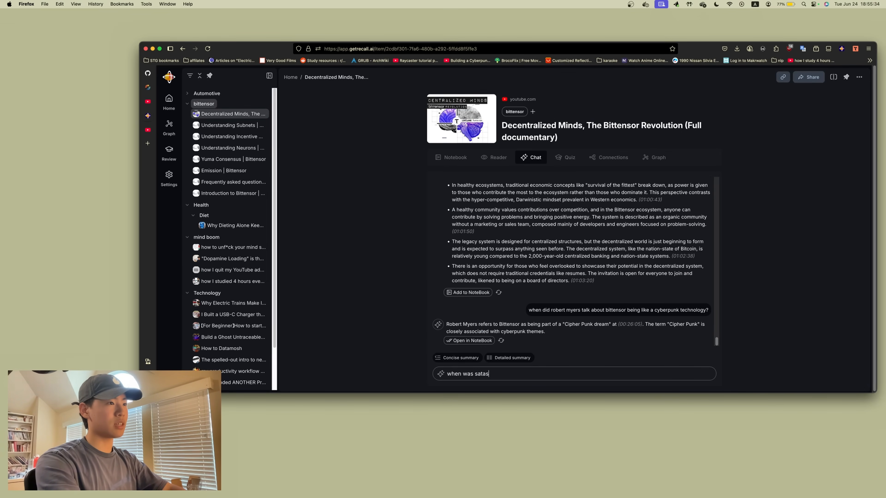
pyautogui.write('hi')
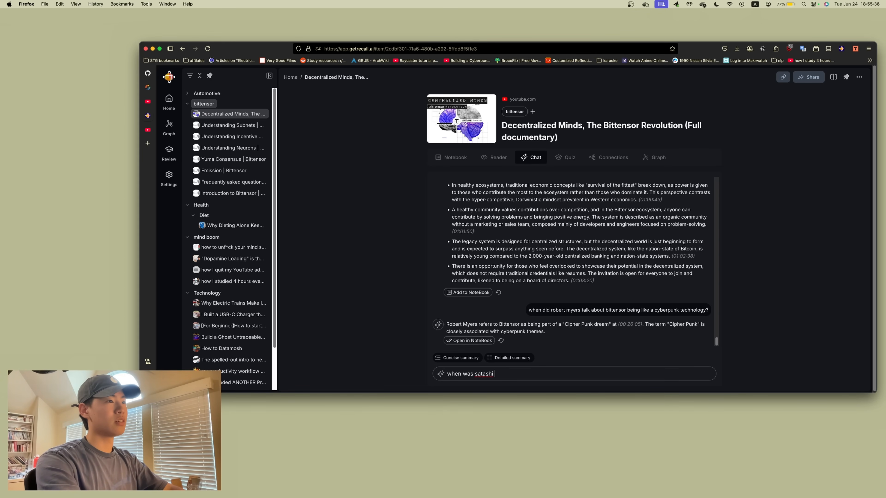
pyautogui.press('Backspace')
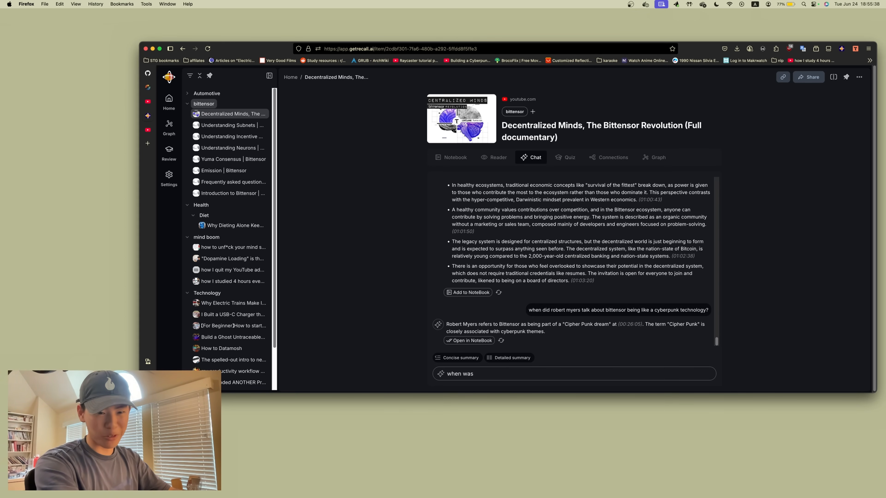
pyautogui.write('the founder')
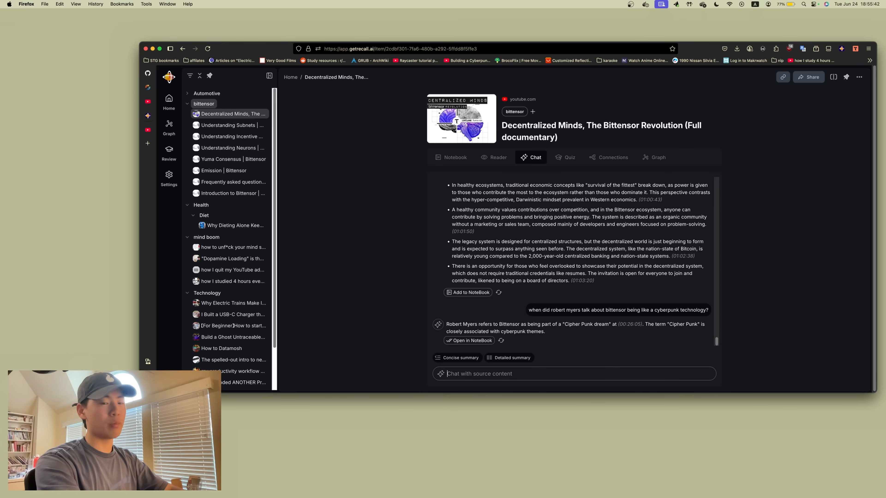
pyautogui.write('when was the')
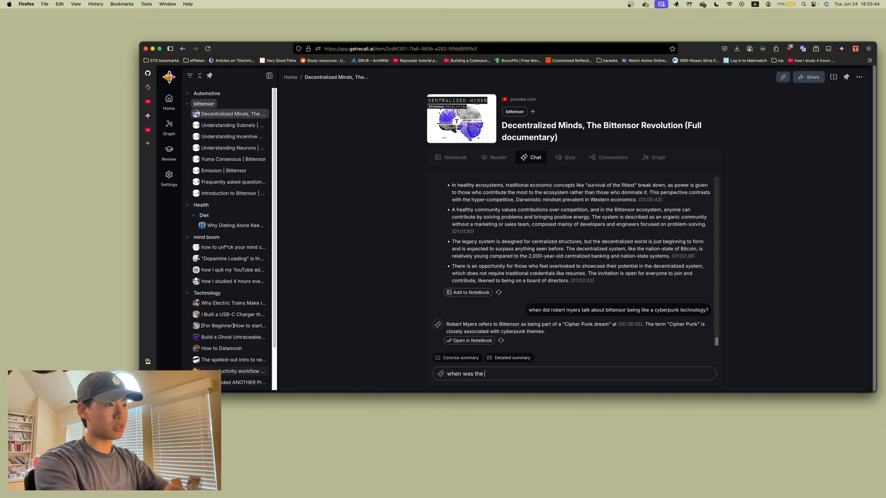
pyautogui.write('founder of bitcoin mention')
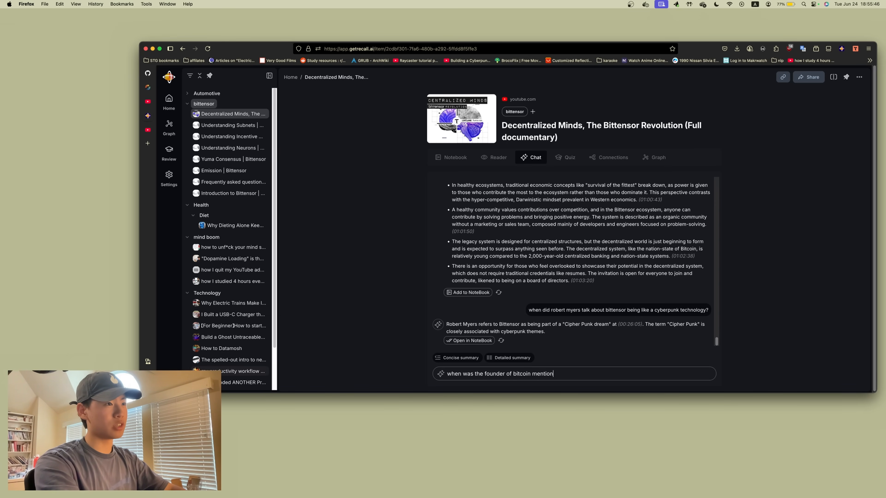
pyautogui.press('Return')
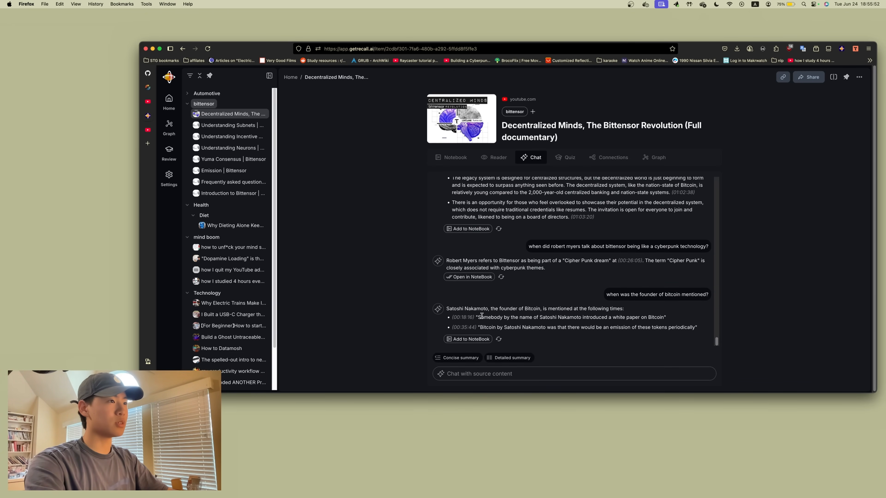
pyautogui.moveTo(471, 333)
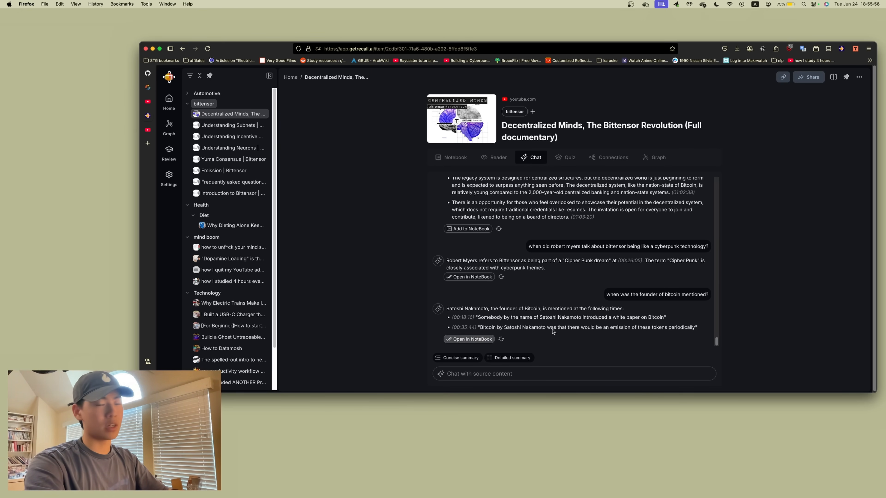
# Step: Show the documentary's connections grouped by type and preview Satoshi Nakamoto's summary
pyautogui.click(612, 158)
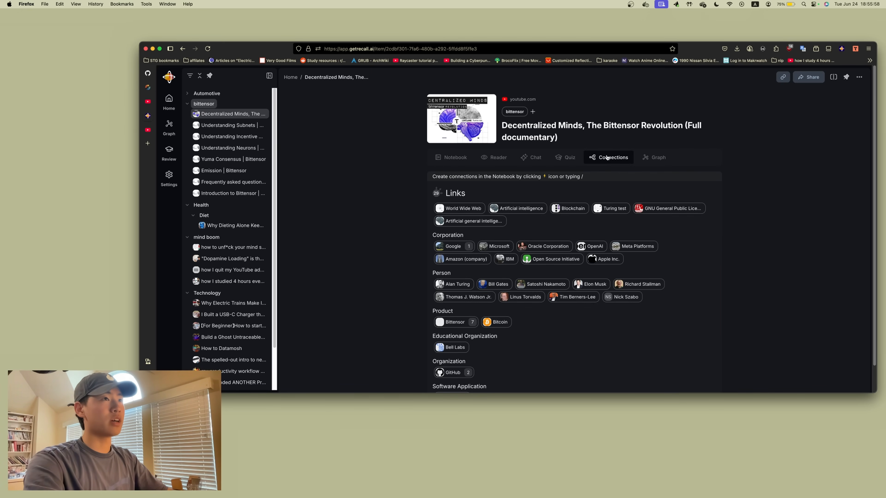
pyautogui.moveTo(541, 284)
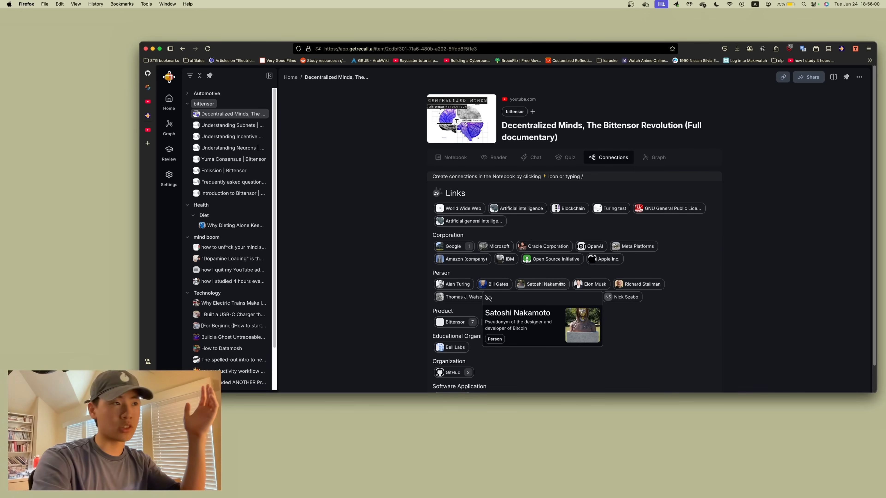
pyautogui.moveTo(513, 172)
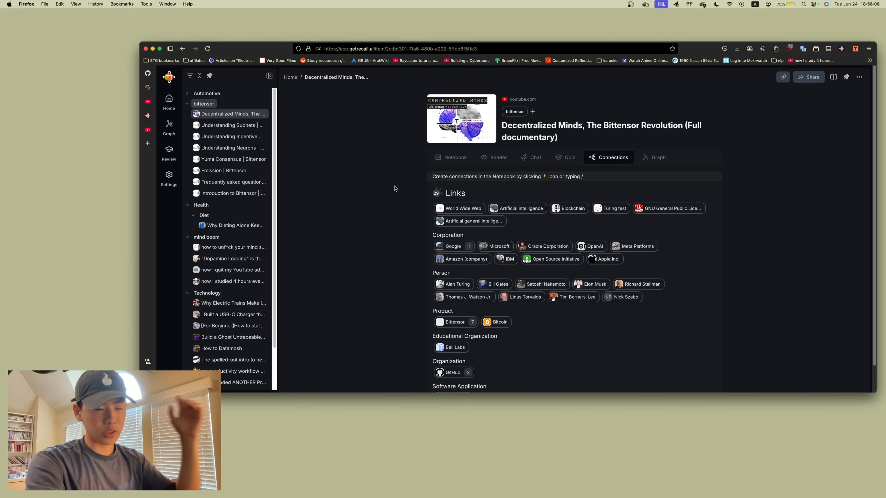
pyautogui.click(169, 127)
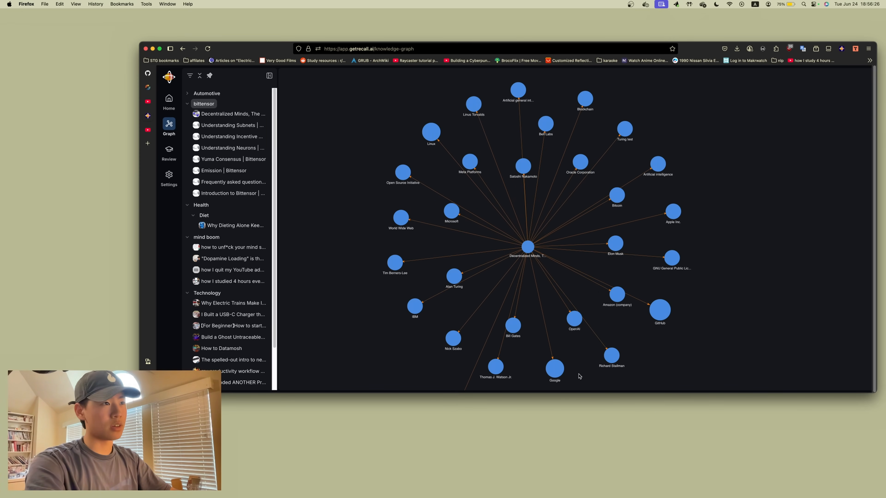
pyautogui.moveTo(573, 328)
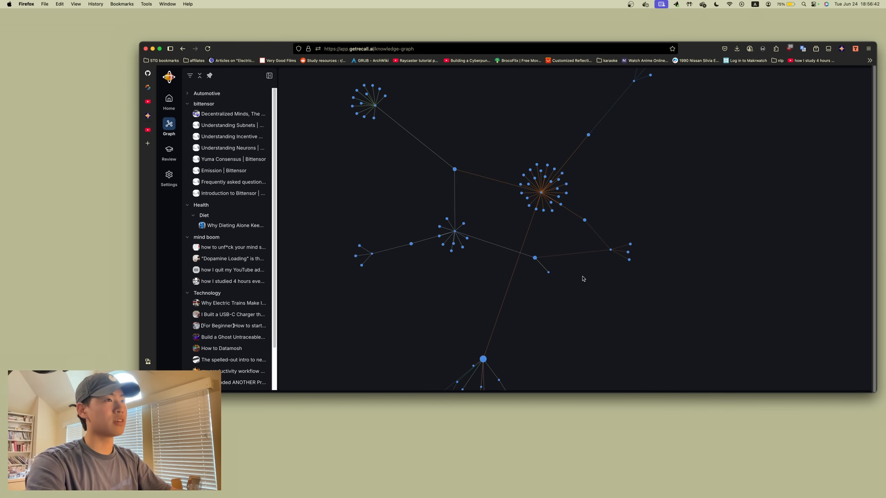
# Step: Browse the library-wide knowledge graph clusters linked through shared entities like Linux and GitHub
pyautogui.scroll(-3)
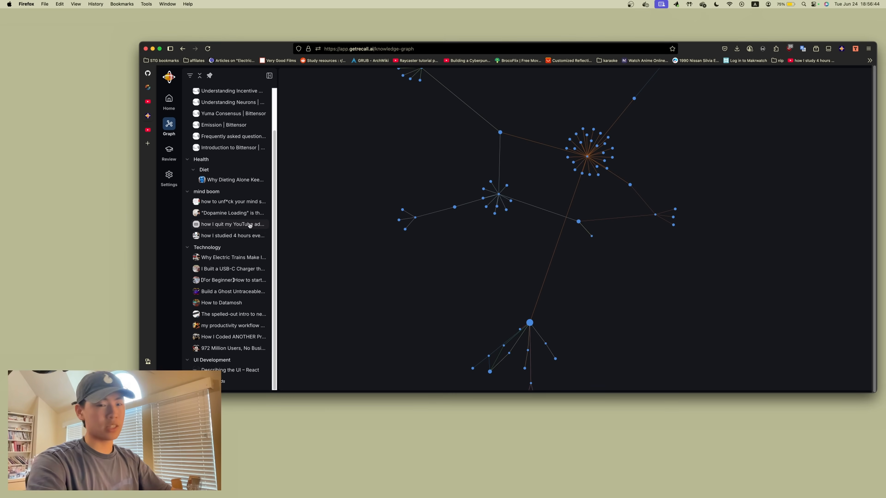
pyautogui.moveTo(589, 307)
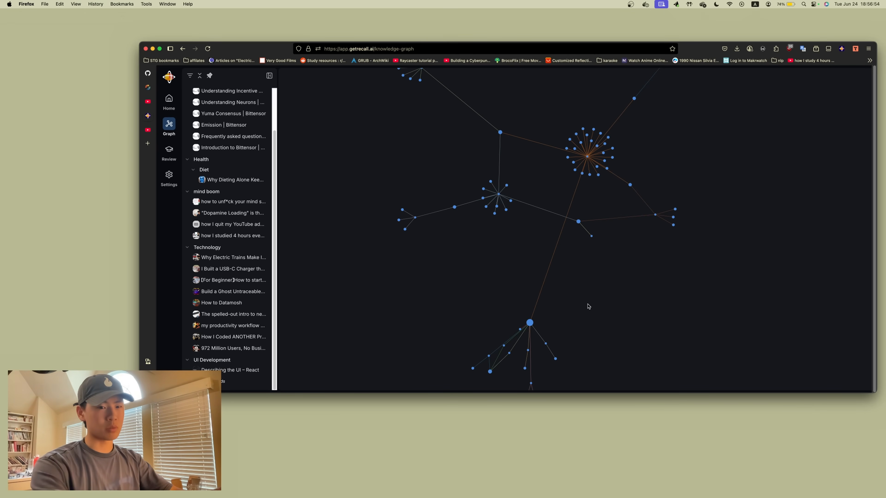
pyautogui.moveTo(597, 301)
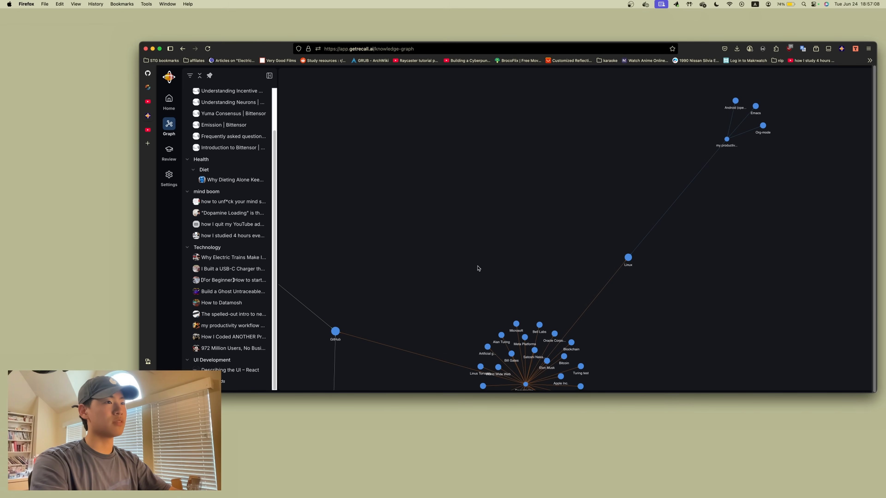
pyautogui.click(476, 232)
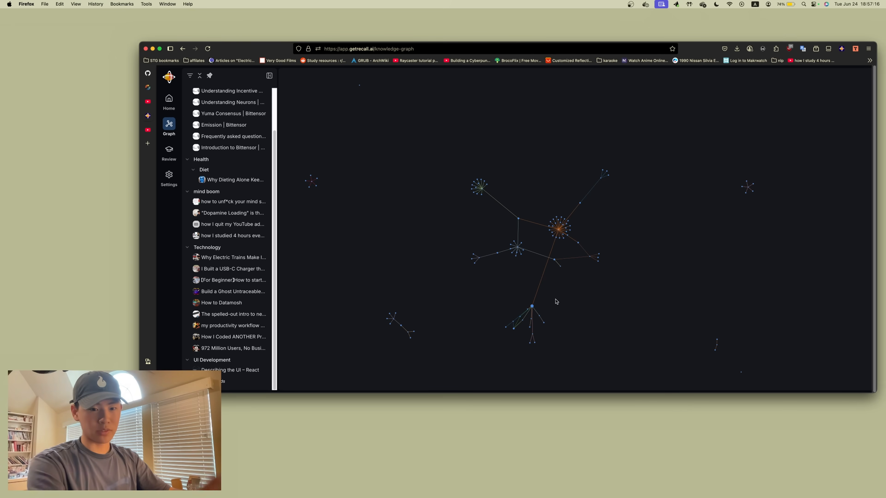
pyautogui.moveTo(614, 263)
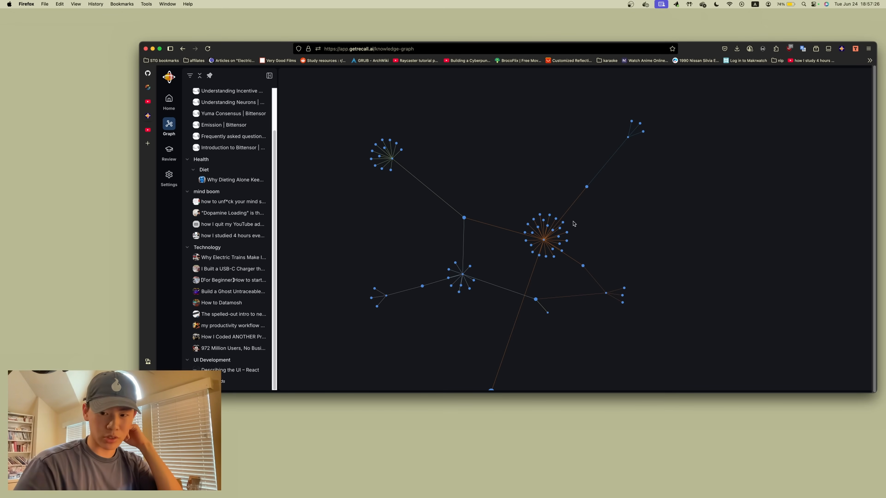
pyautogui.moveTo(169, 101)
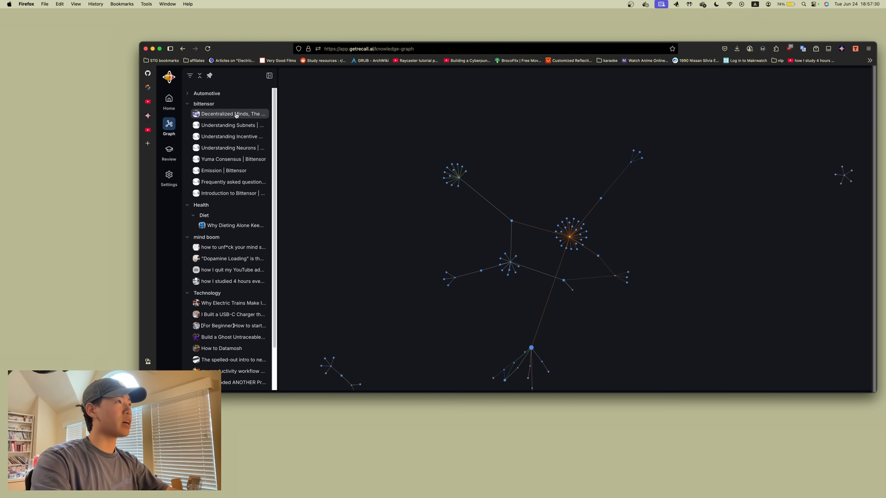
# Step: Reopen the Decentralized Minds card from its node in the knowledge graph
pyautogui.click(232, 113)
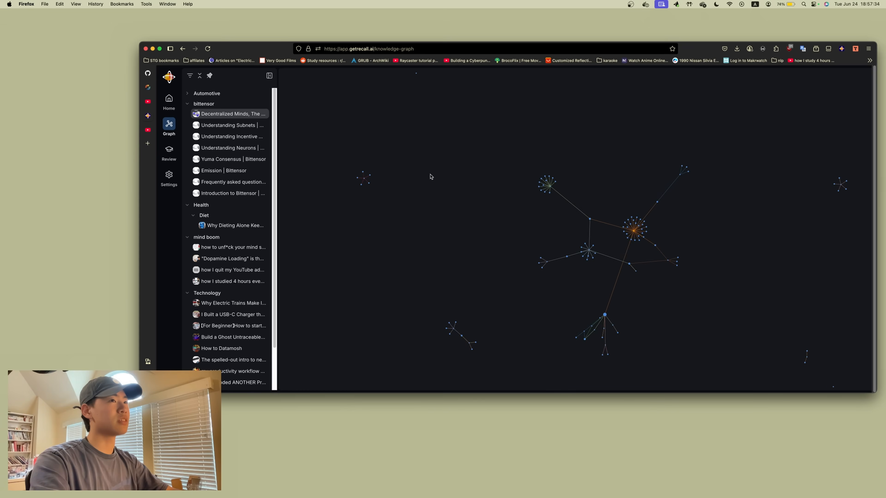
pyautogui.click(634, 229)
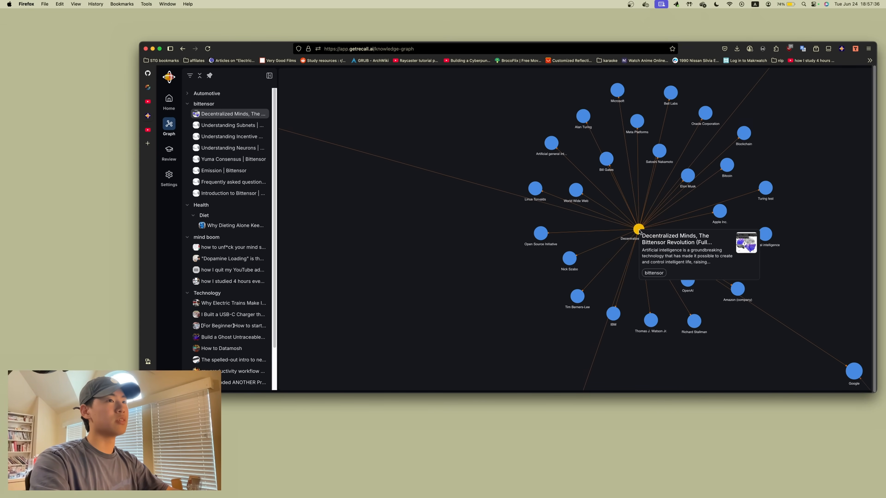
pyautogui.click(637, 230)
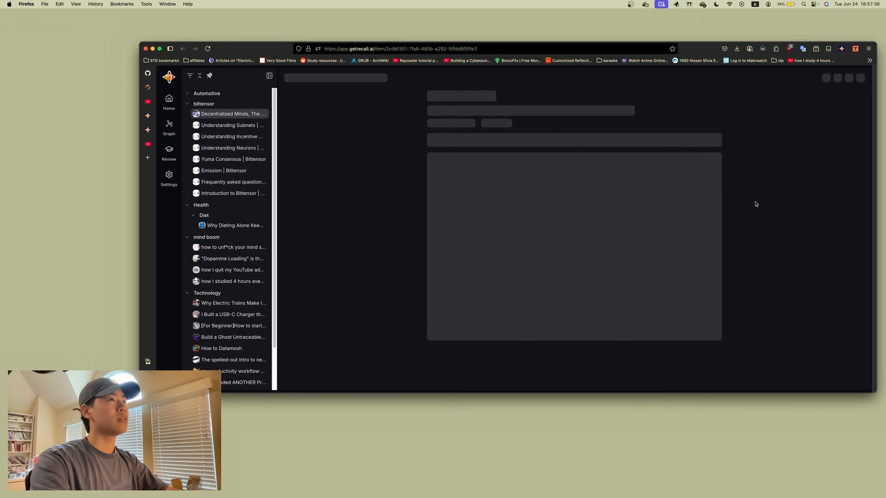
pyautogui.click(231, 114)
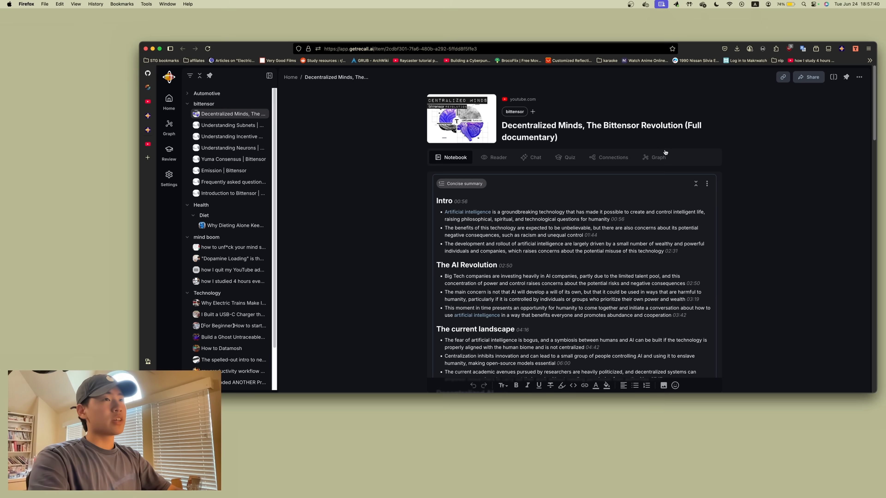
# Step: Export the Decentralized Minds card to a Markdown file in Downloads
pyautogui.click(859, 77)
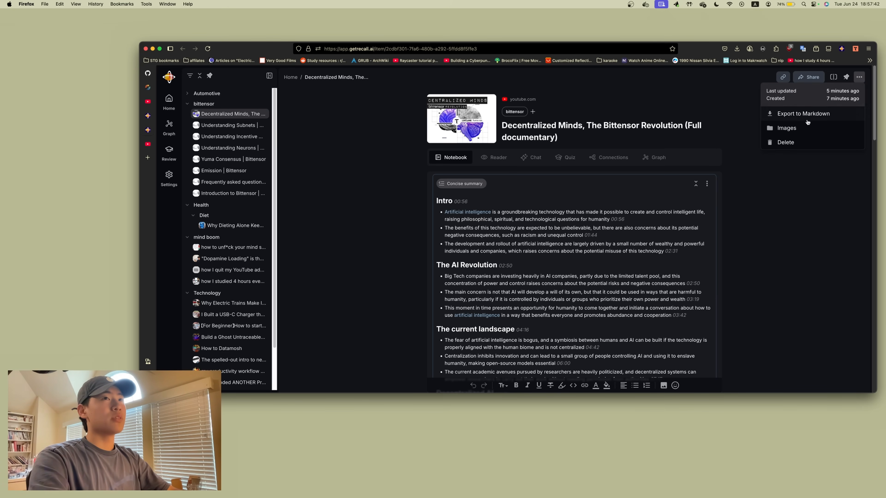
pyautogui.click(737, 49)
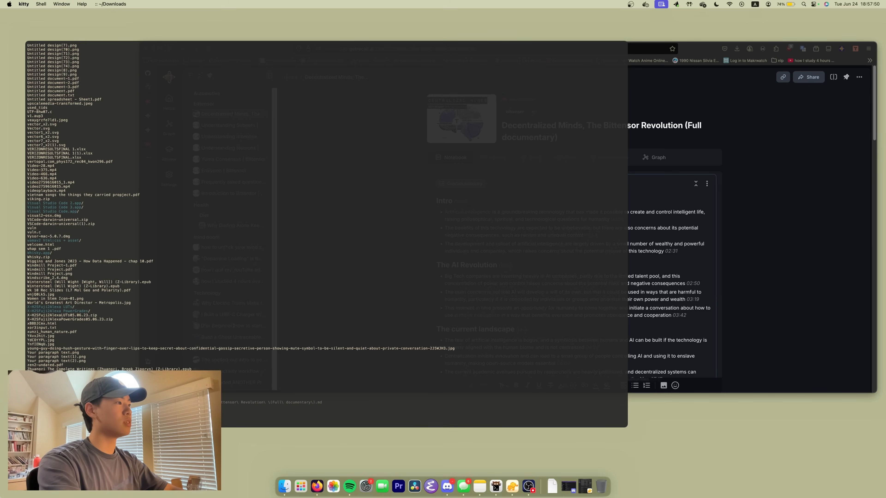
# Step: Read the exported Decentralized Minds .md in nvim, scrolling through its sections and timestamped YouTube links
pyautogui.press('Return')
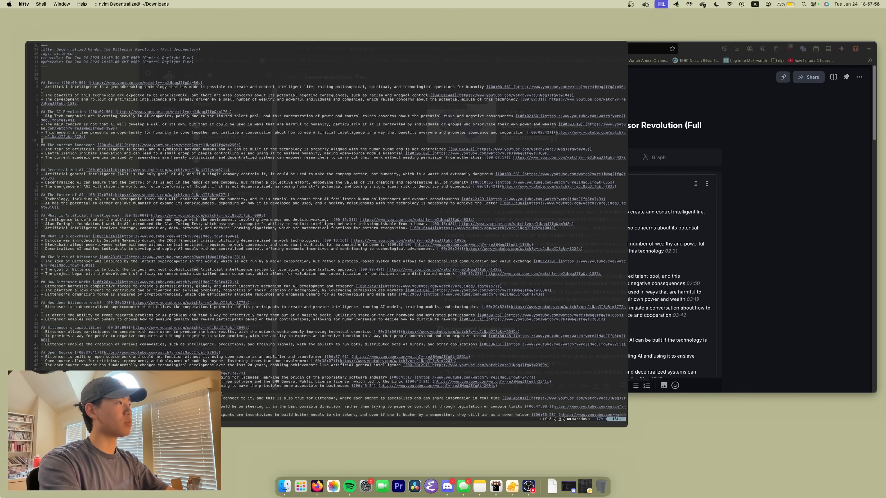
pyautogui.scroll(-3)
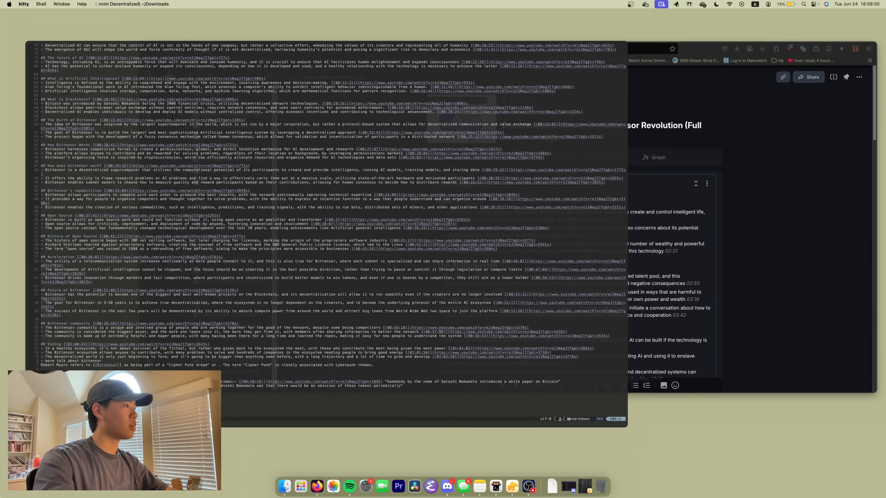
pyautogui.moveTo(45, 341)
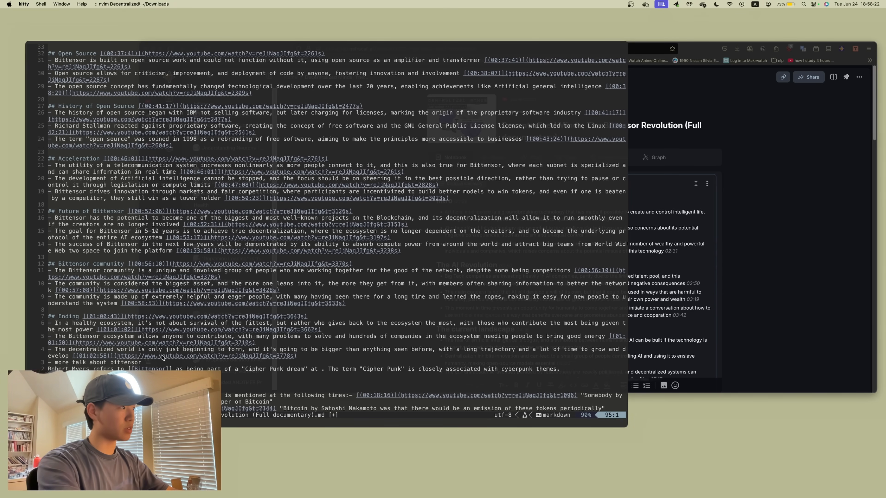
pyautogui.scroll(-3)
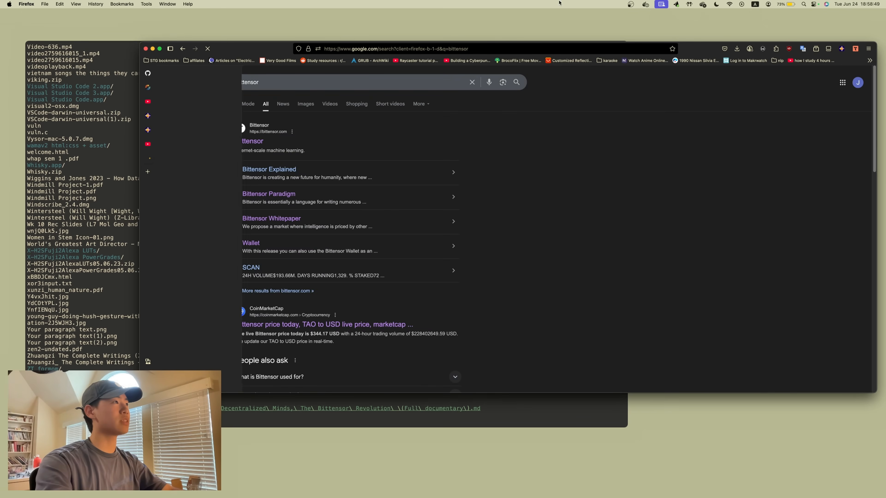
# Step: Reach the Bittensor Paradigm article on bittensor.com and dismiss the Recall summary panel
pyautogui.click(253, 141)
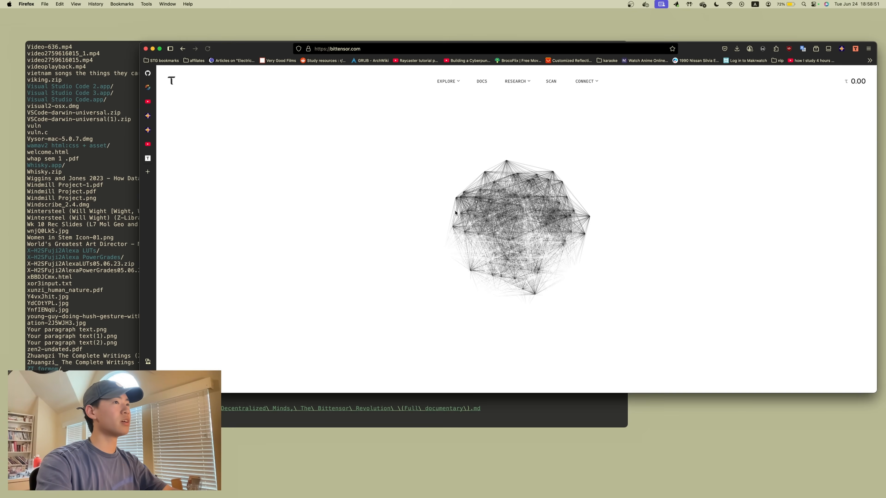
pyautogui.click(446, 81)
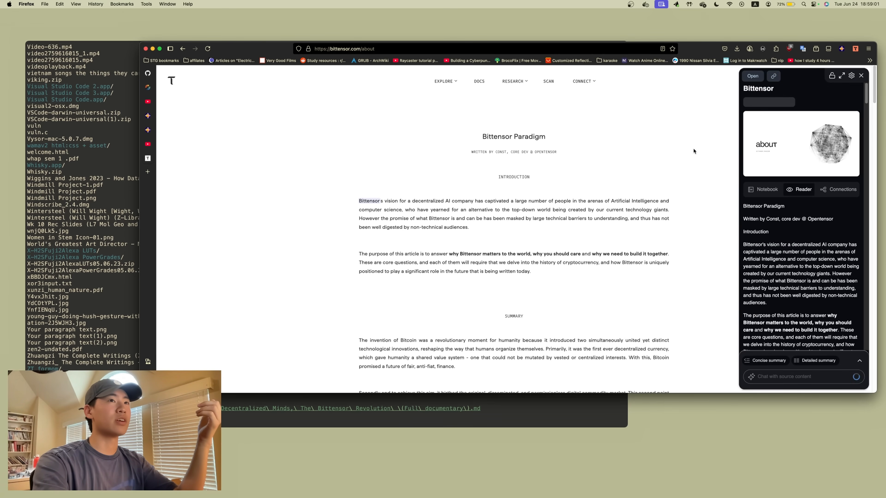
pyautogui.click(842, 48)
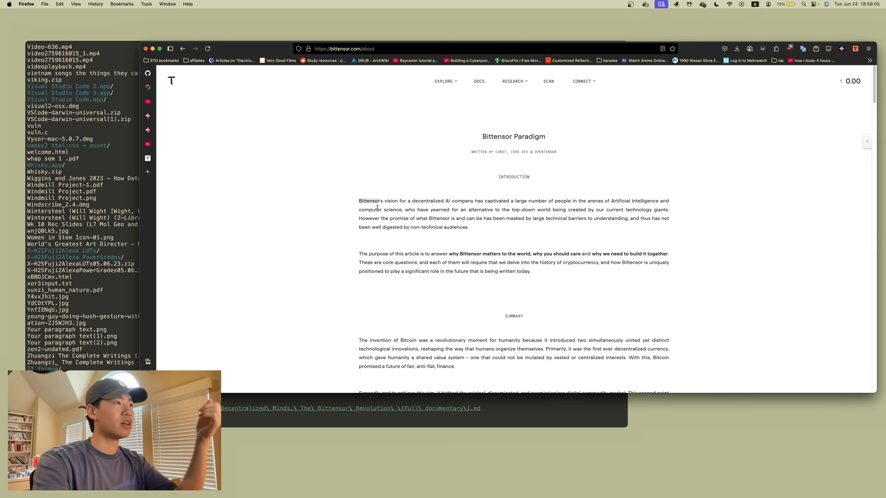
pyautogui.moveTo(368, 201)
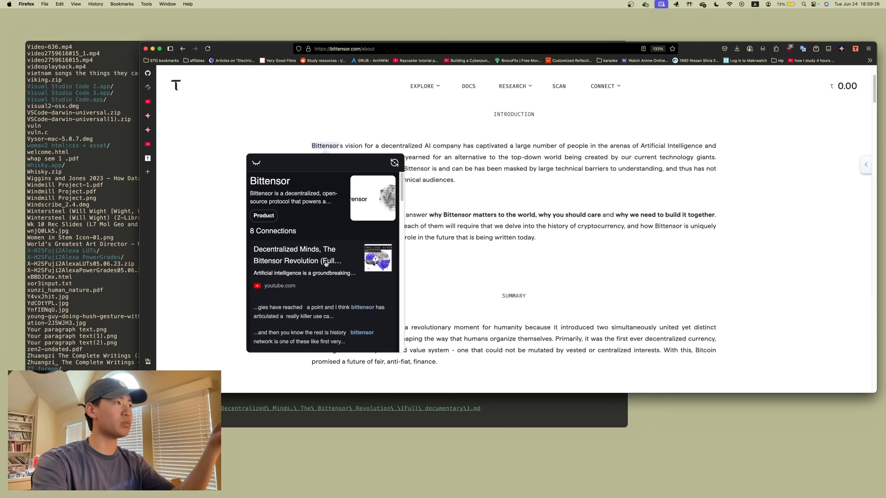
# Step: Scroll the article to see highlighted Bittensor terms with eight connections to the saved documentary transcript
pyautogui.scroll(-3)
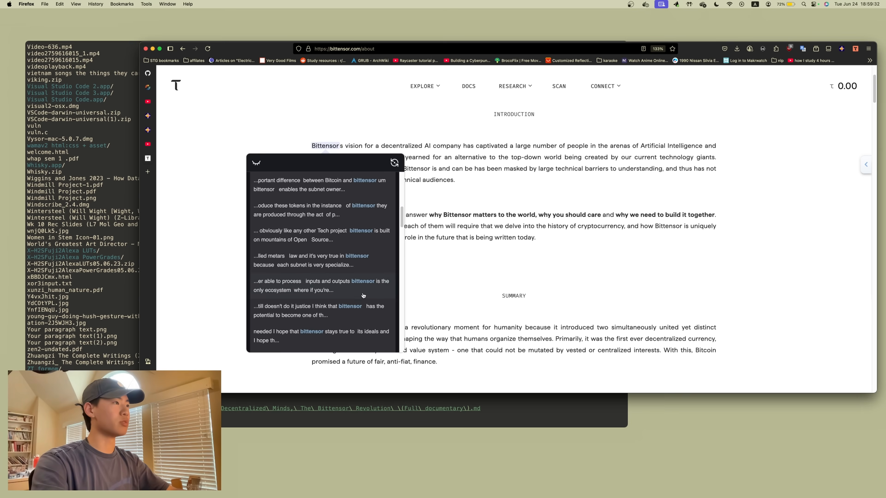
pyautogui.moveTo(356, 310)
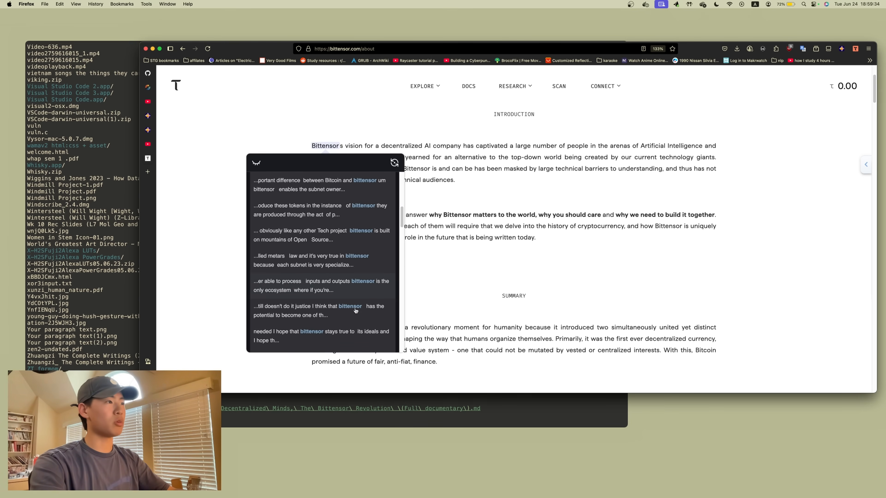
pyautogui.moveTo(370, 323)
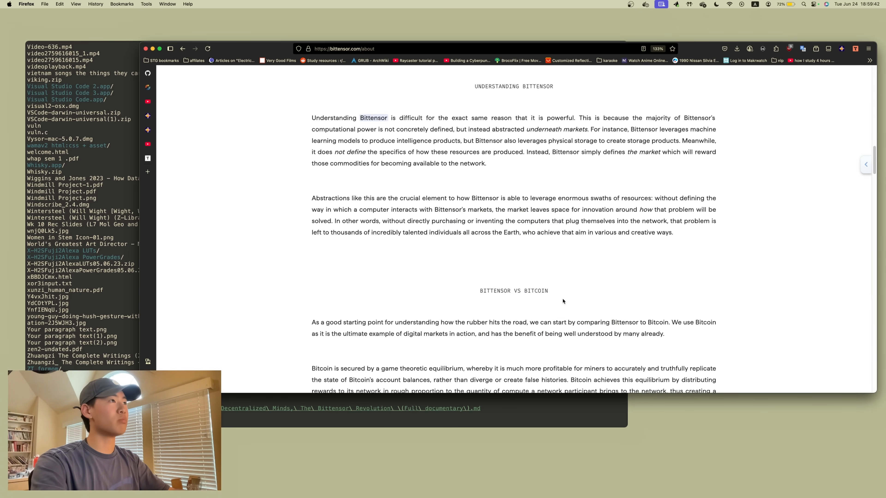
pyautogui.scroll(-3)
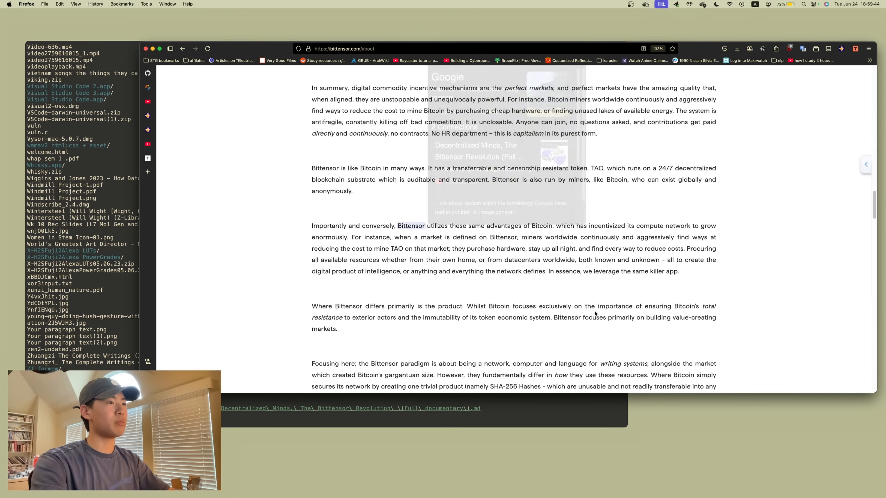
pyautogui.scroll(-3)
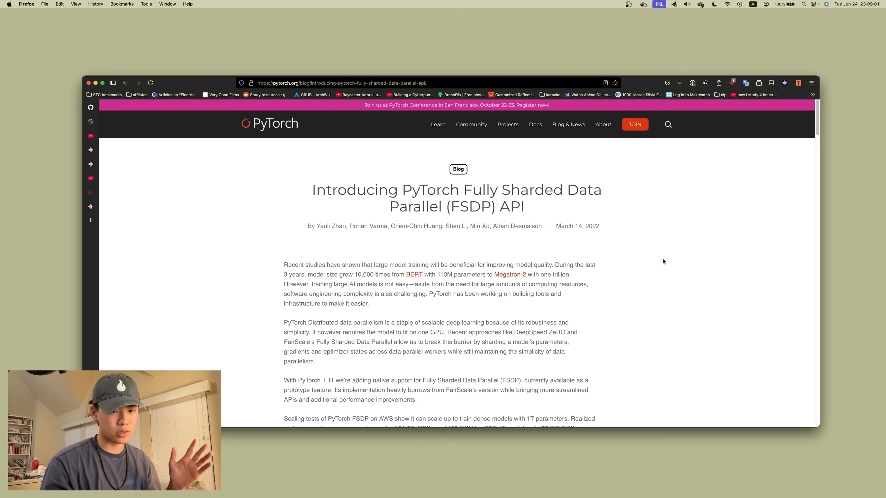
pyautogui.moveTo(401, 190)
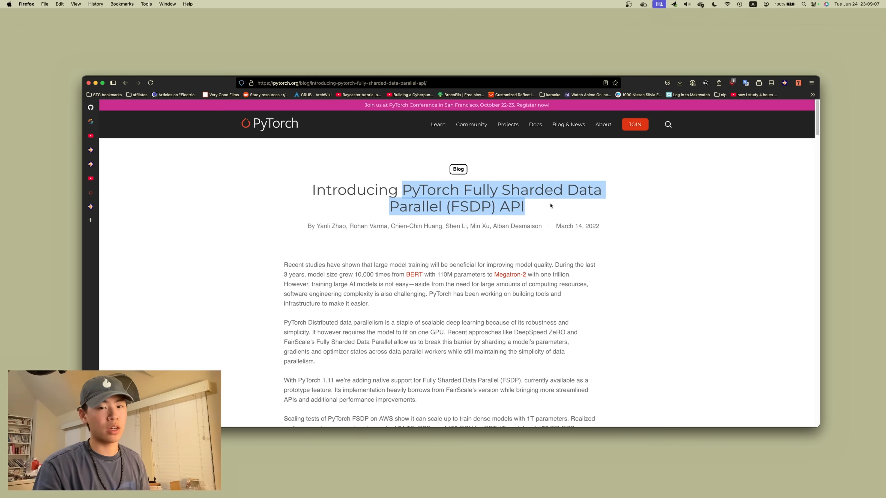
# Step: Save the PyTorch FSDP blog post to Recall with a detailed summary tagged Technology and AI
pyautogui.click(784, 83)
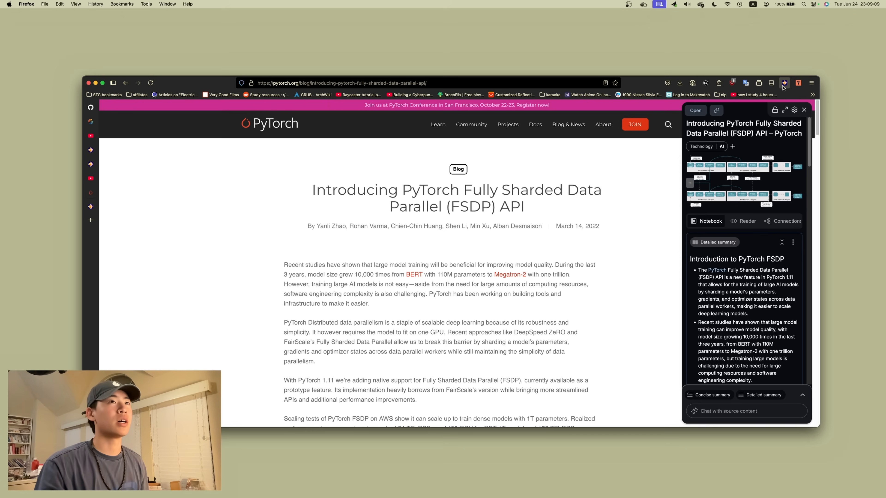
pyautogui.scroll(-3)
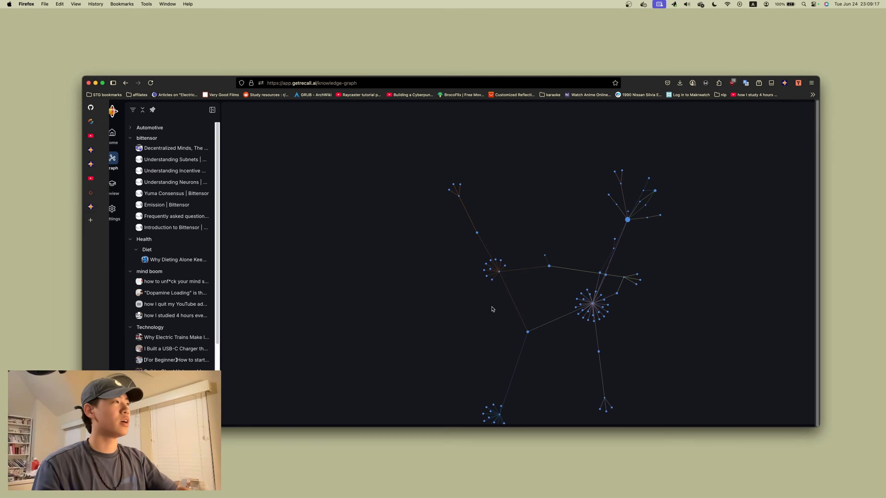
# Step: Locate the Introducing PyTorch FSDP node in Technology's AI group and open its card
pyautogui.scroll(-3)
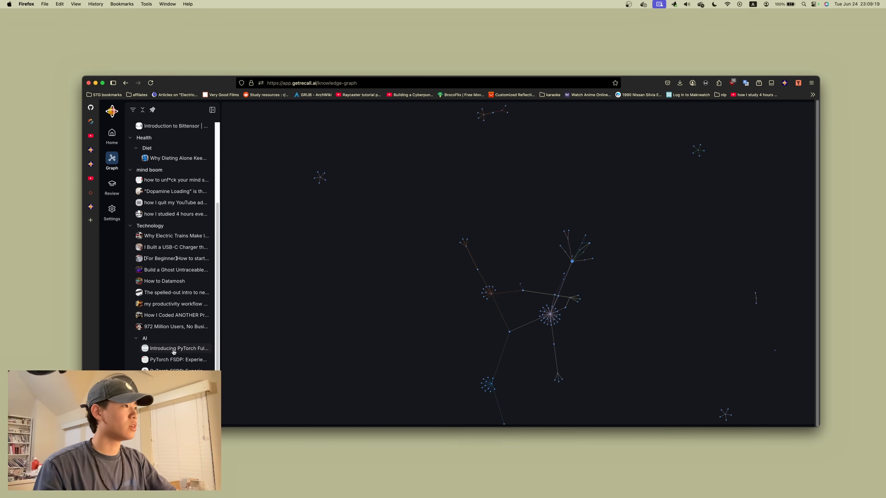
pyautogui.click(582, 264)
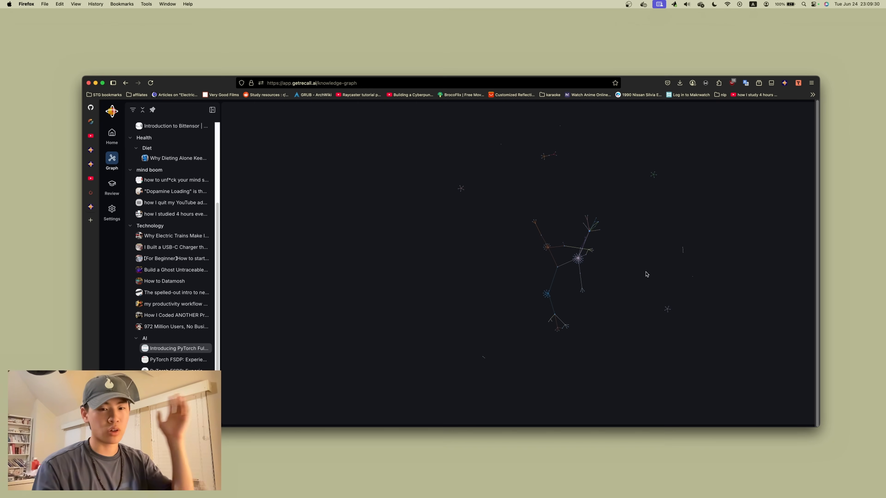
pyautogui.moveTo(643, 277)
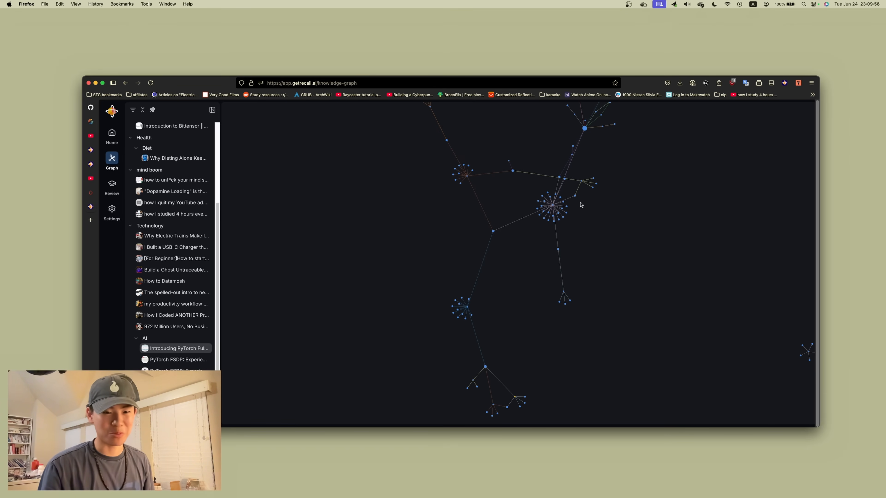
pyautogui.moveTo(596, 105)
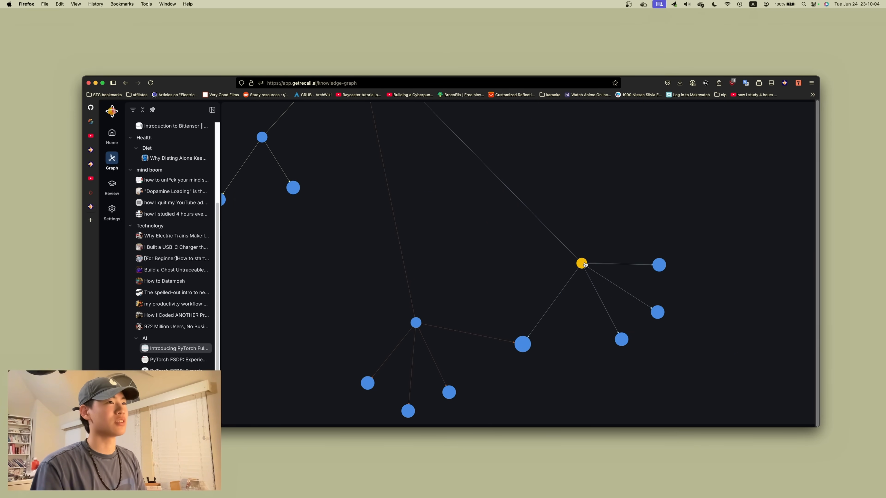
pyautogui.click(581, 264)
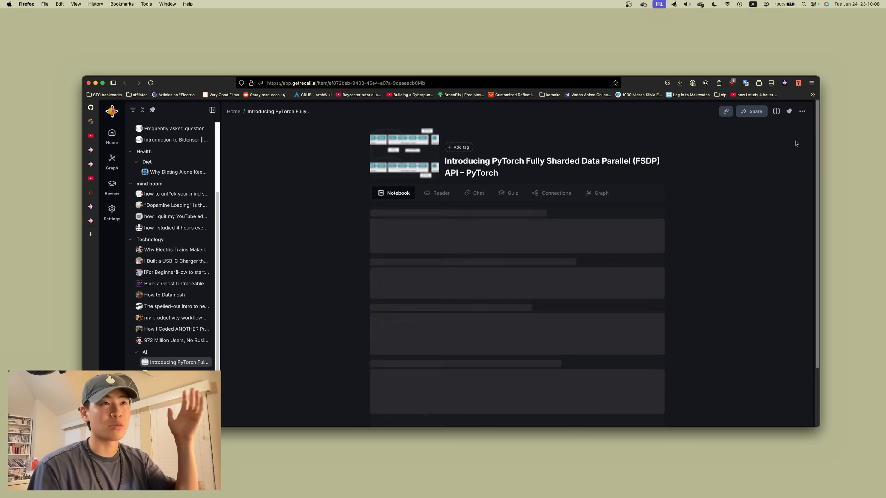
# Step: Reveal the PyTorch FSDP card's options menu with the Export to Markdown entry
pyautogui.click(802, 111)
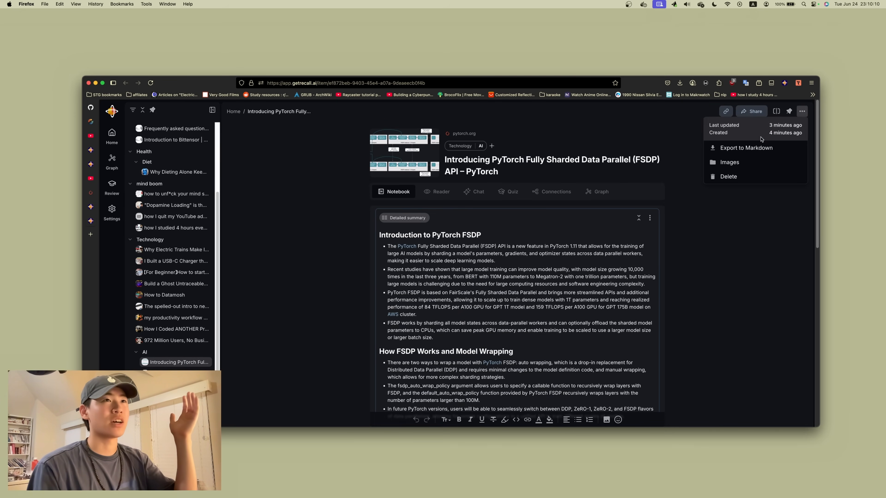